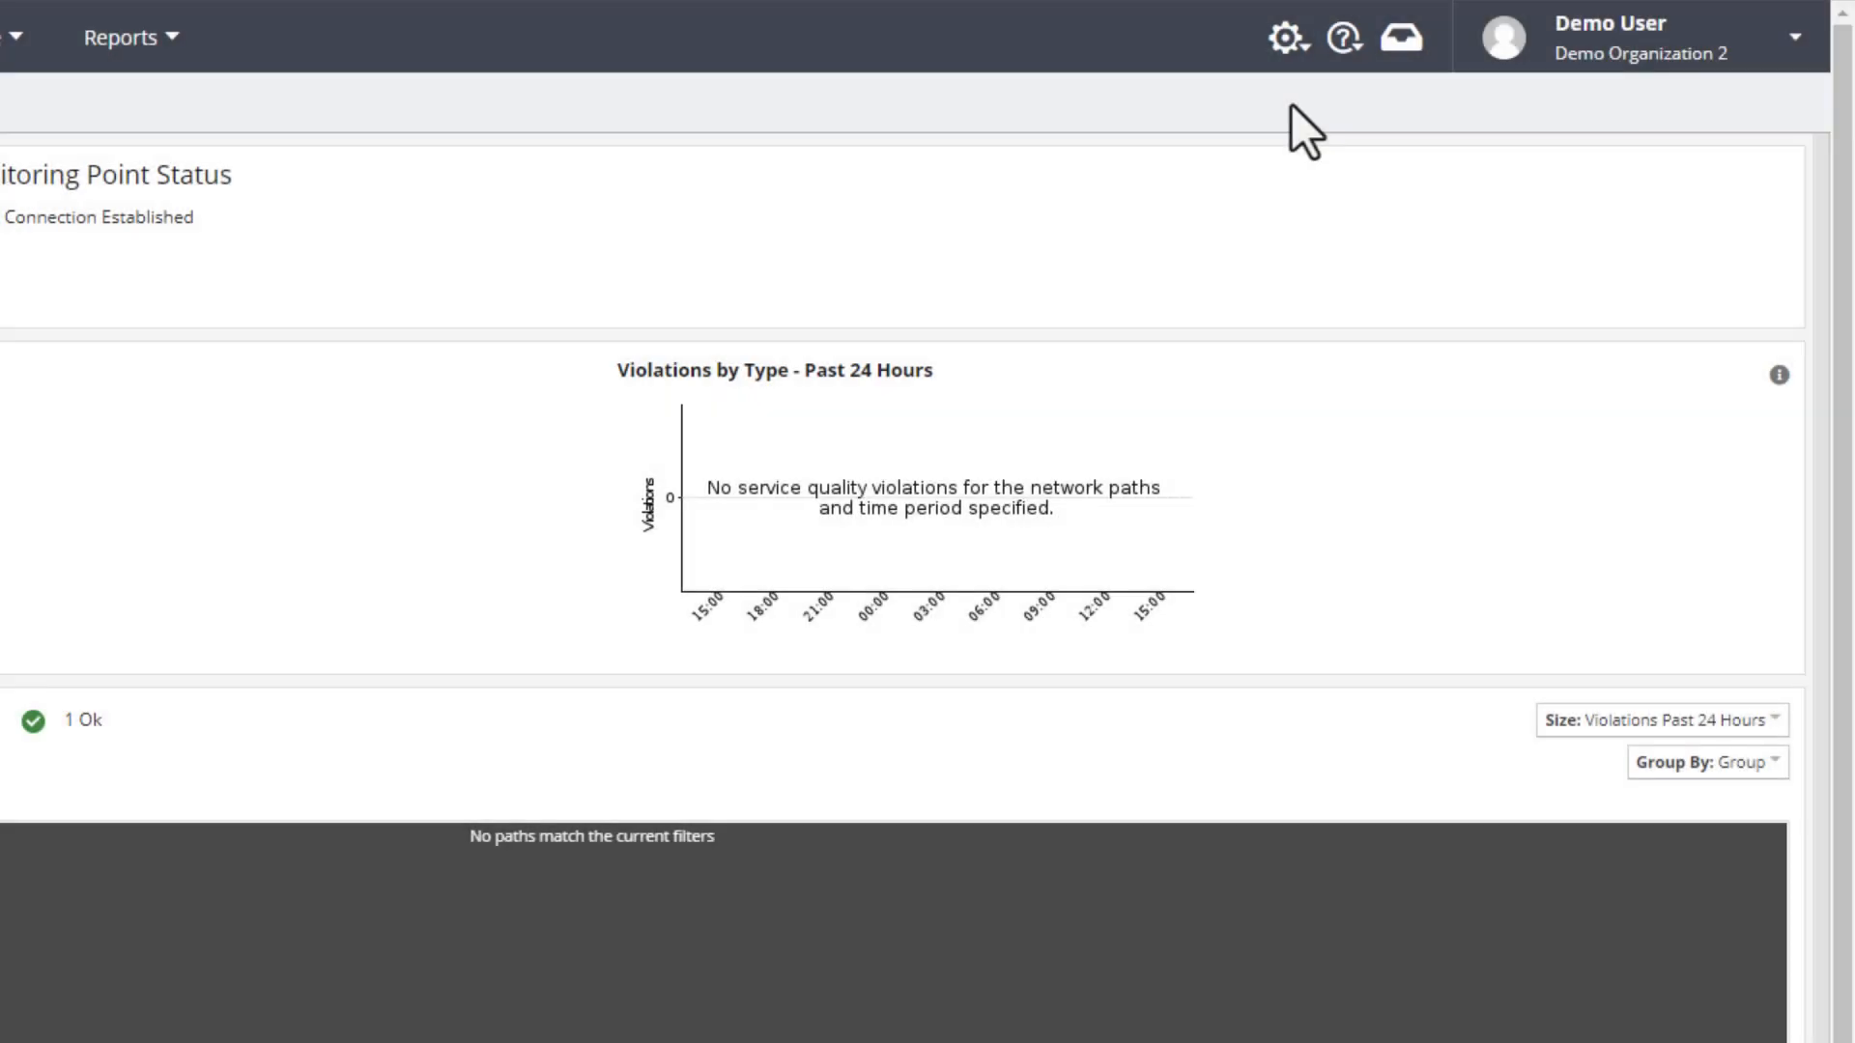
- Go to Manage Organizations from the administration settings menu
{"action": "left_click", "coordinate": [1287, 37]}
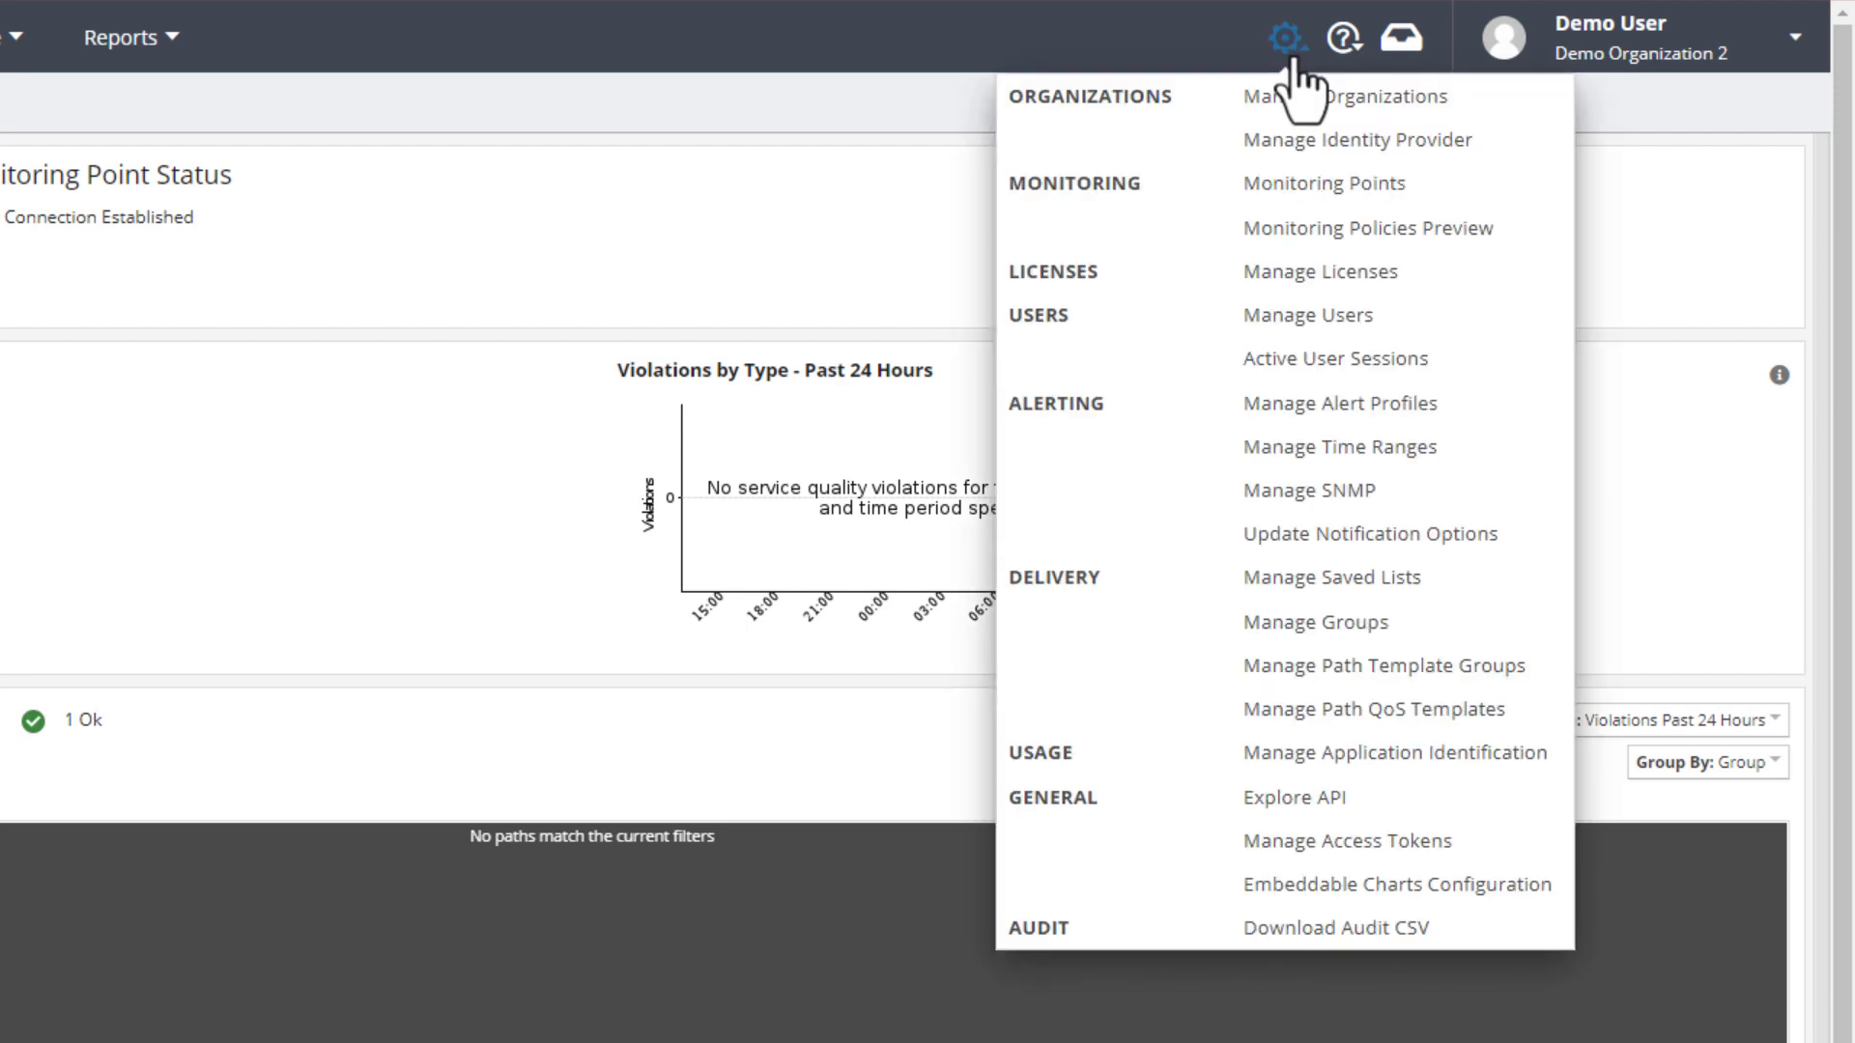
{"action": "mouse_move", "coordinate": [1344, 95]}
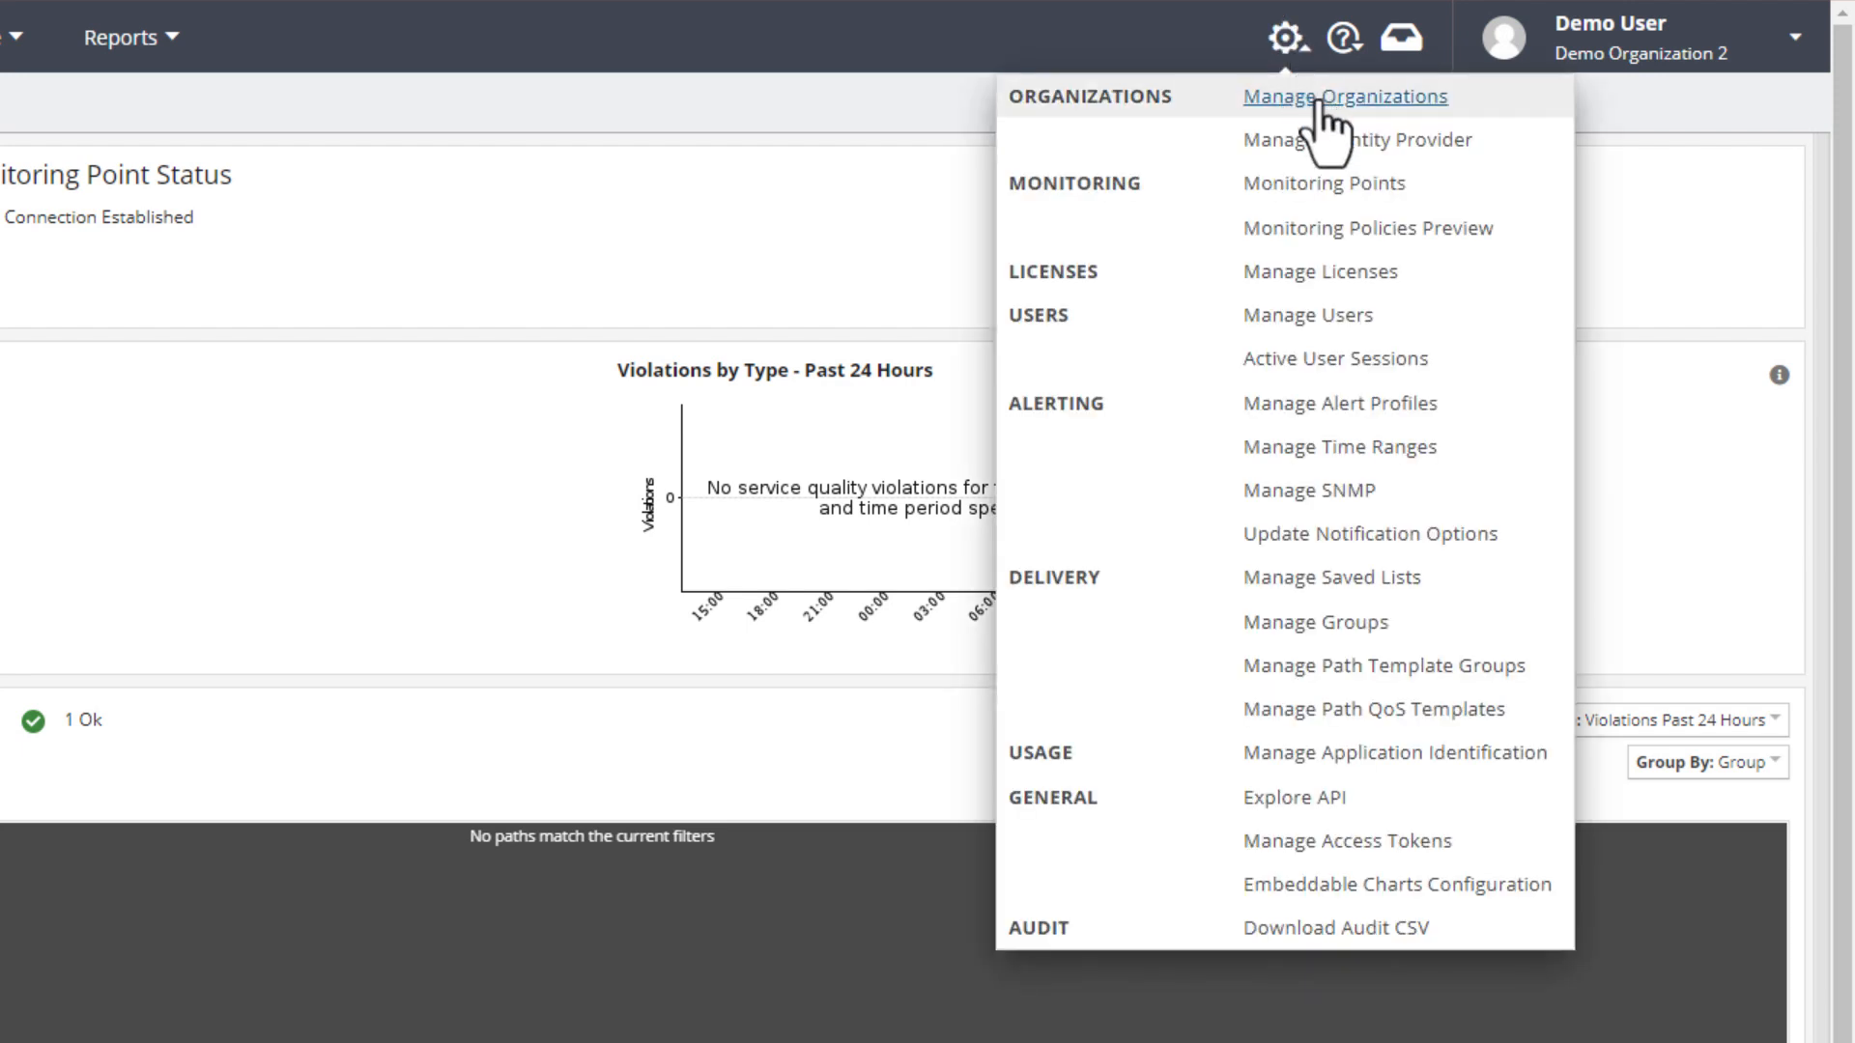
{"action": "left_click", "coordinate": [1344, 96]}
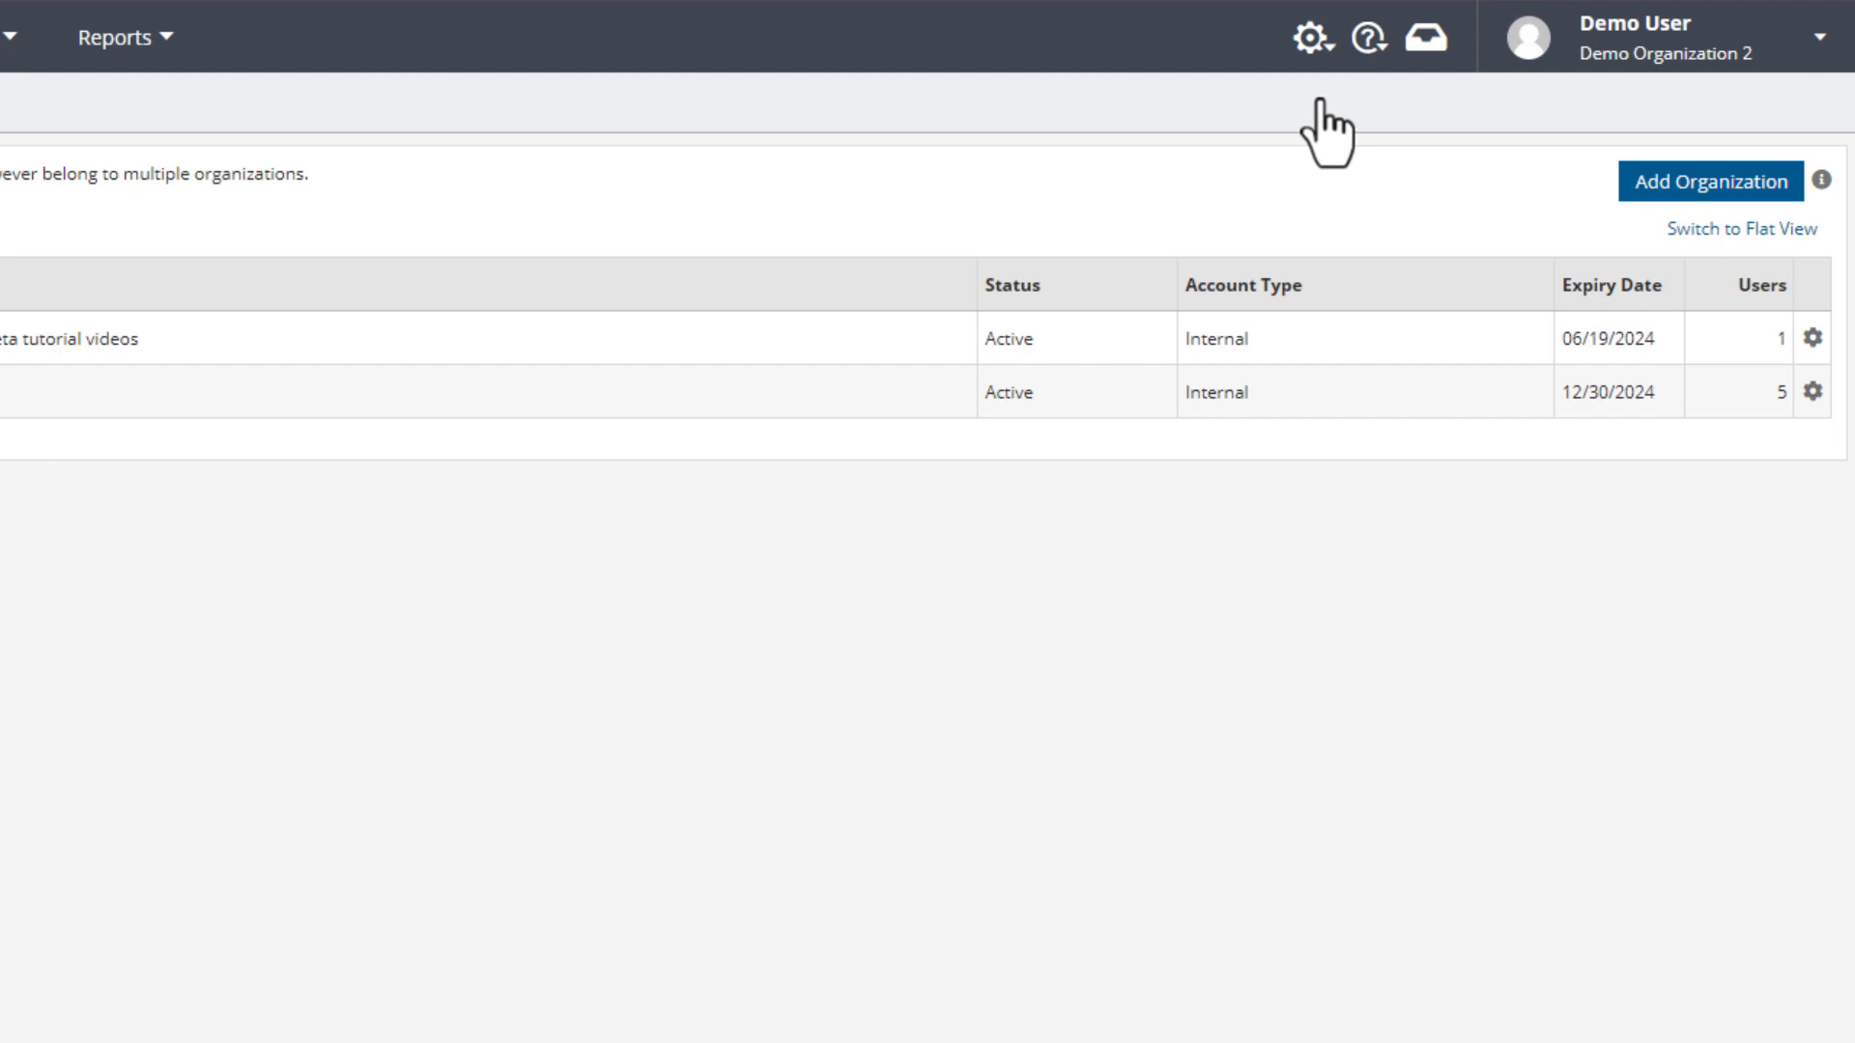
{"action": "mouse_move", "coordinate": [1461, 160]}
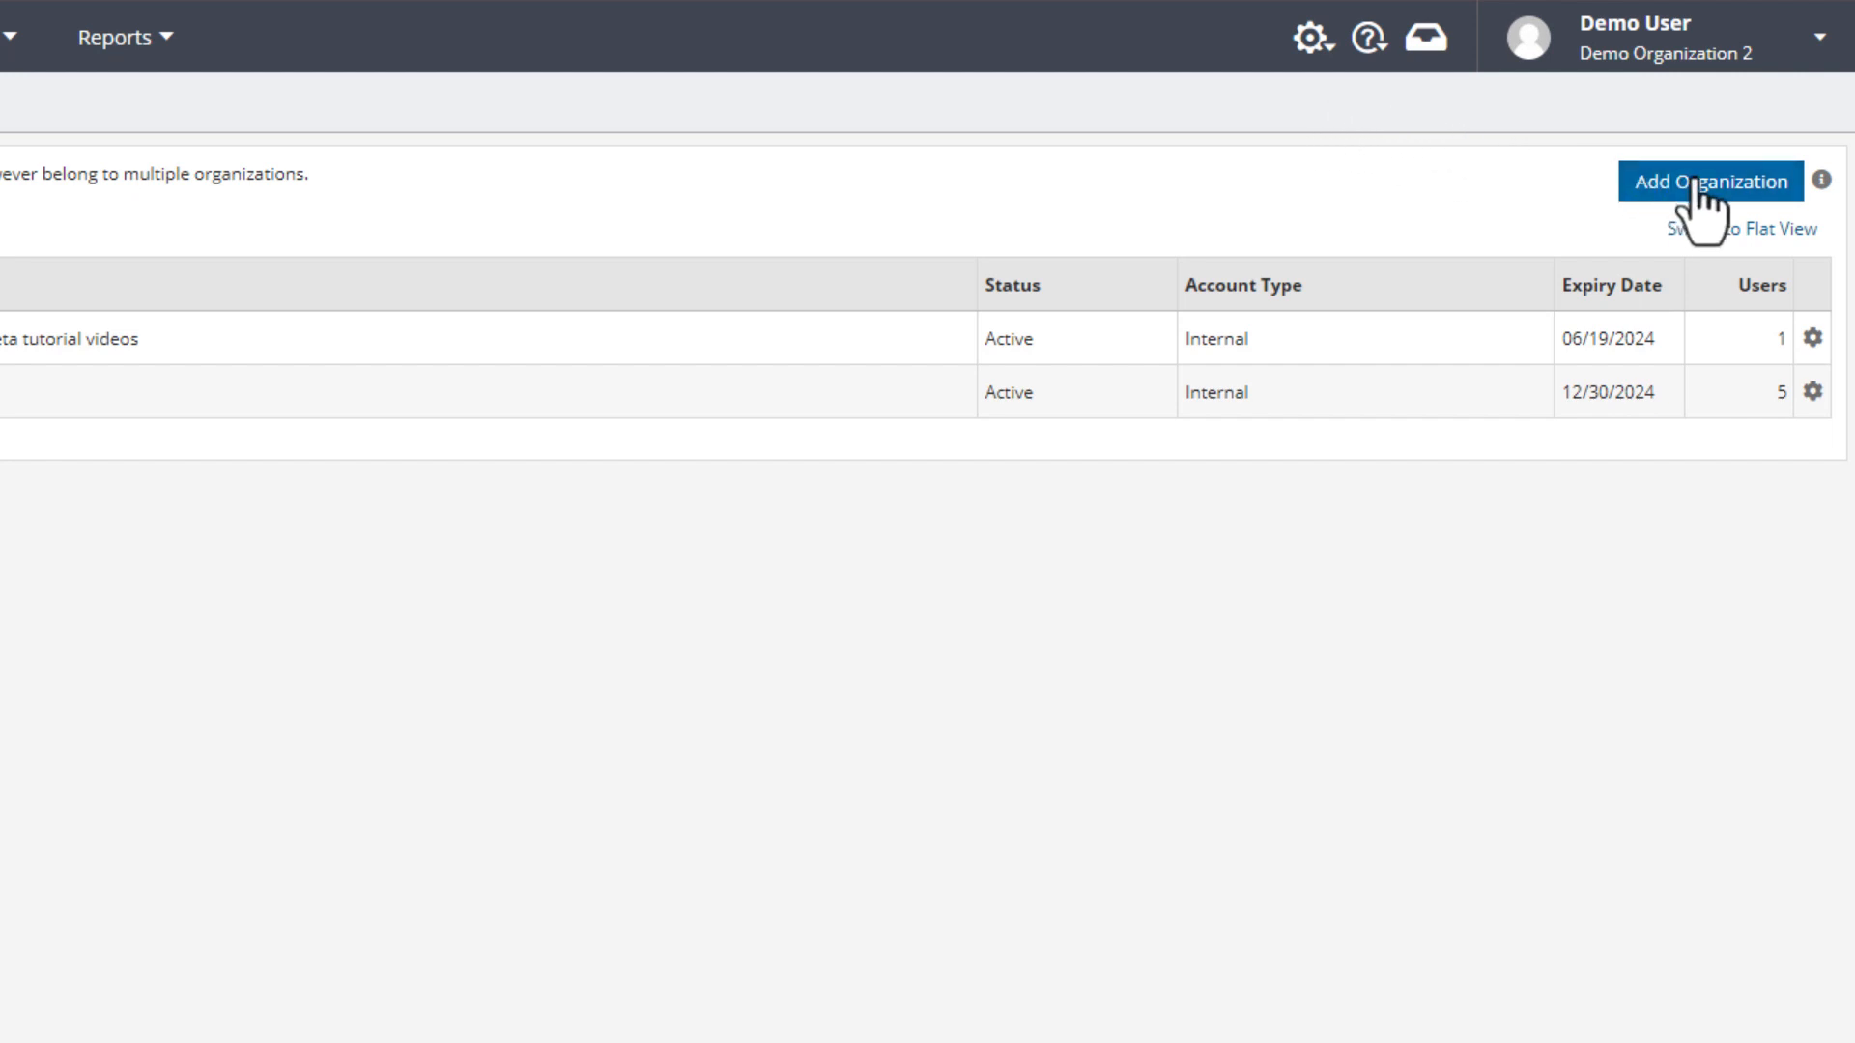
- Start a new organization named 'Child Organization 2' with AppNeta Education as its parent
{"action": "left_click", "coordinate": [1709, 180]}
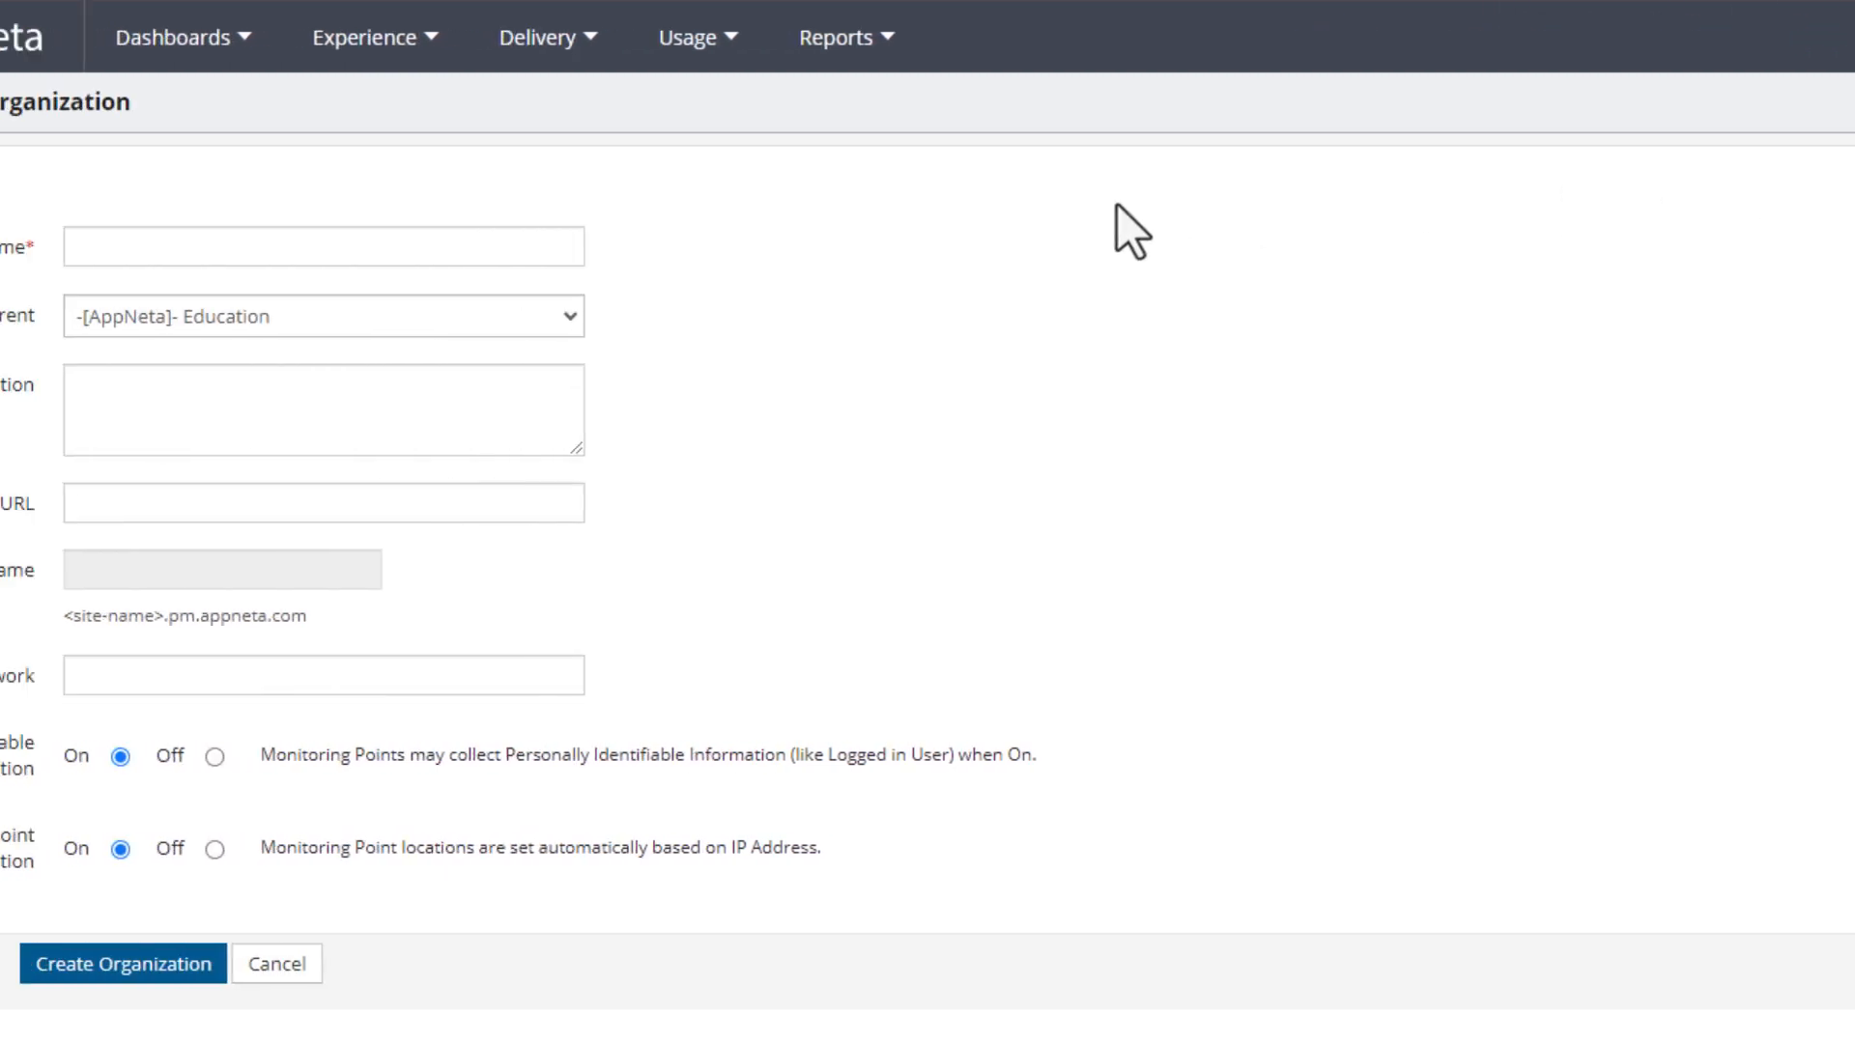
{"action": "type", "text": "Child Organization 2"}
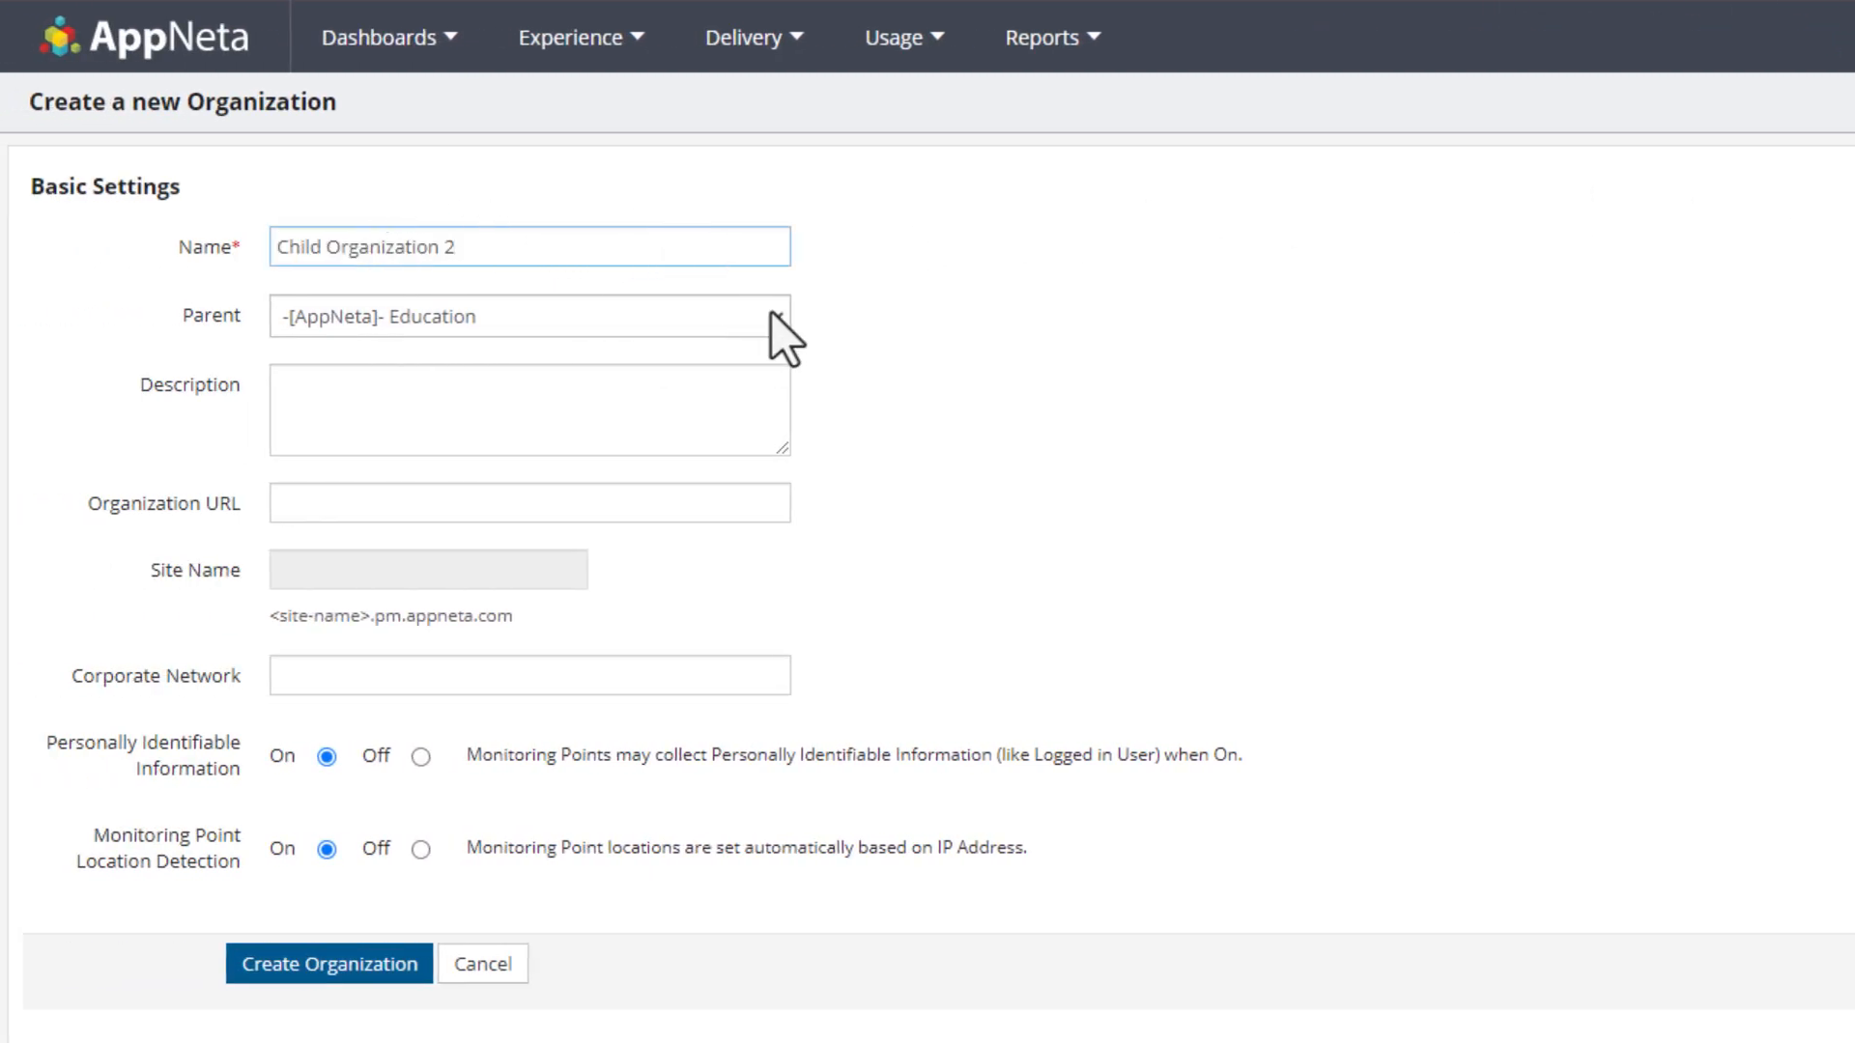
{"action": "left_click", "coordinate": [527, 316]}
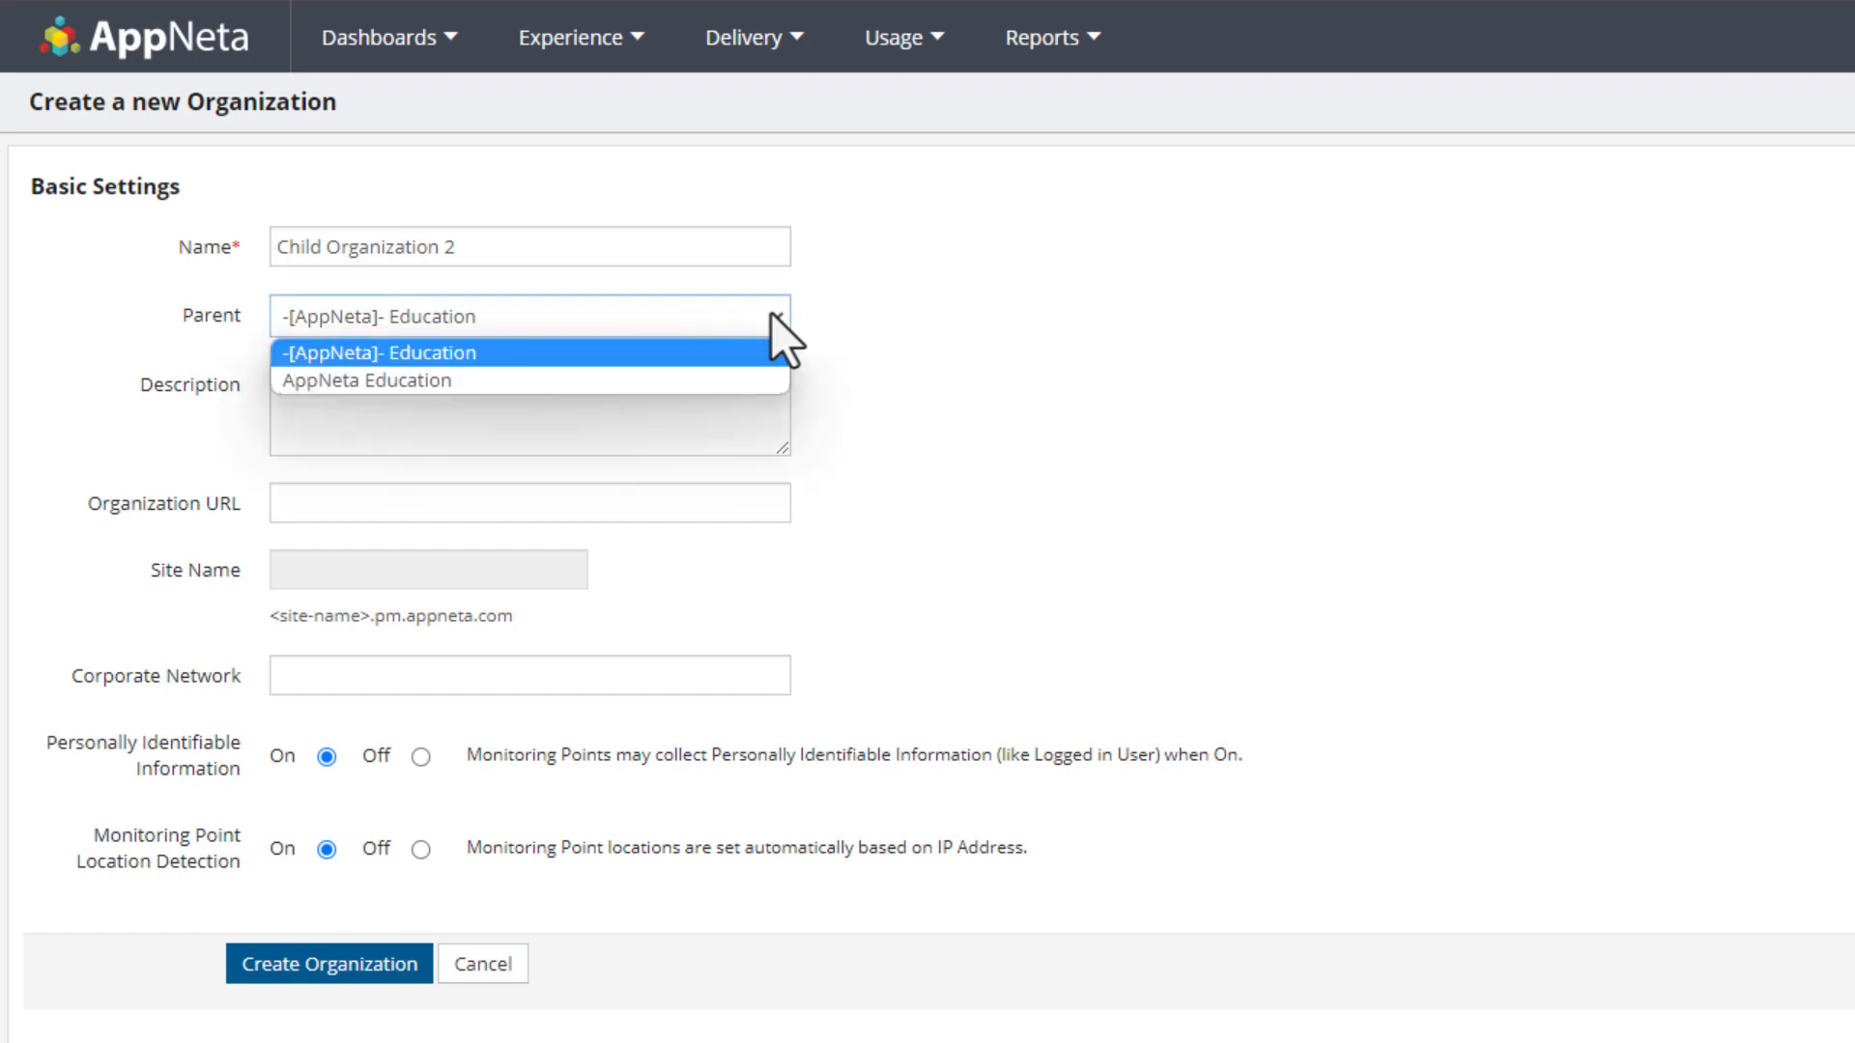
{"action": "left_click", "coordinate": [367, 380]}
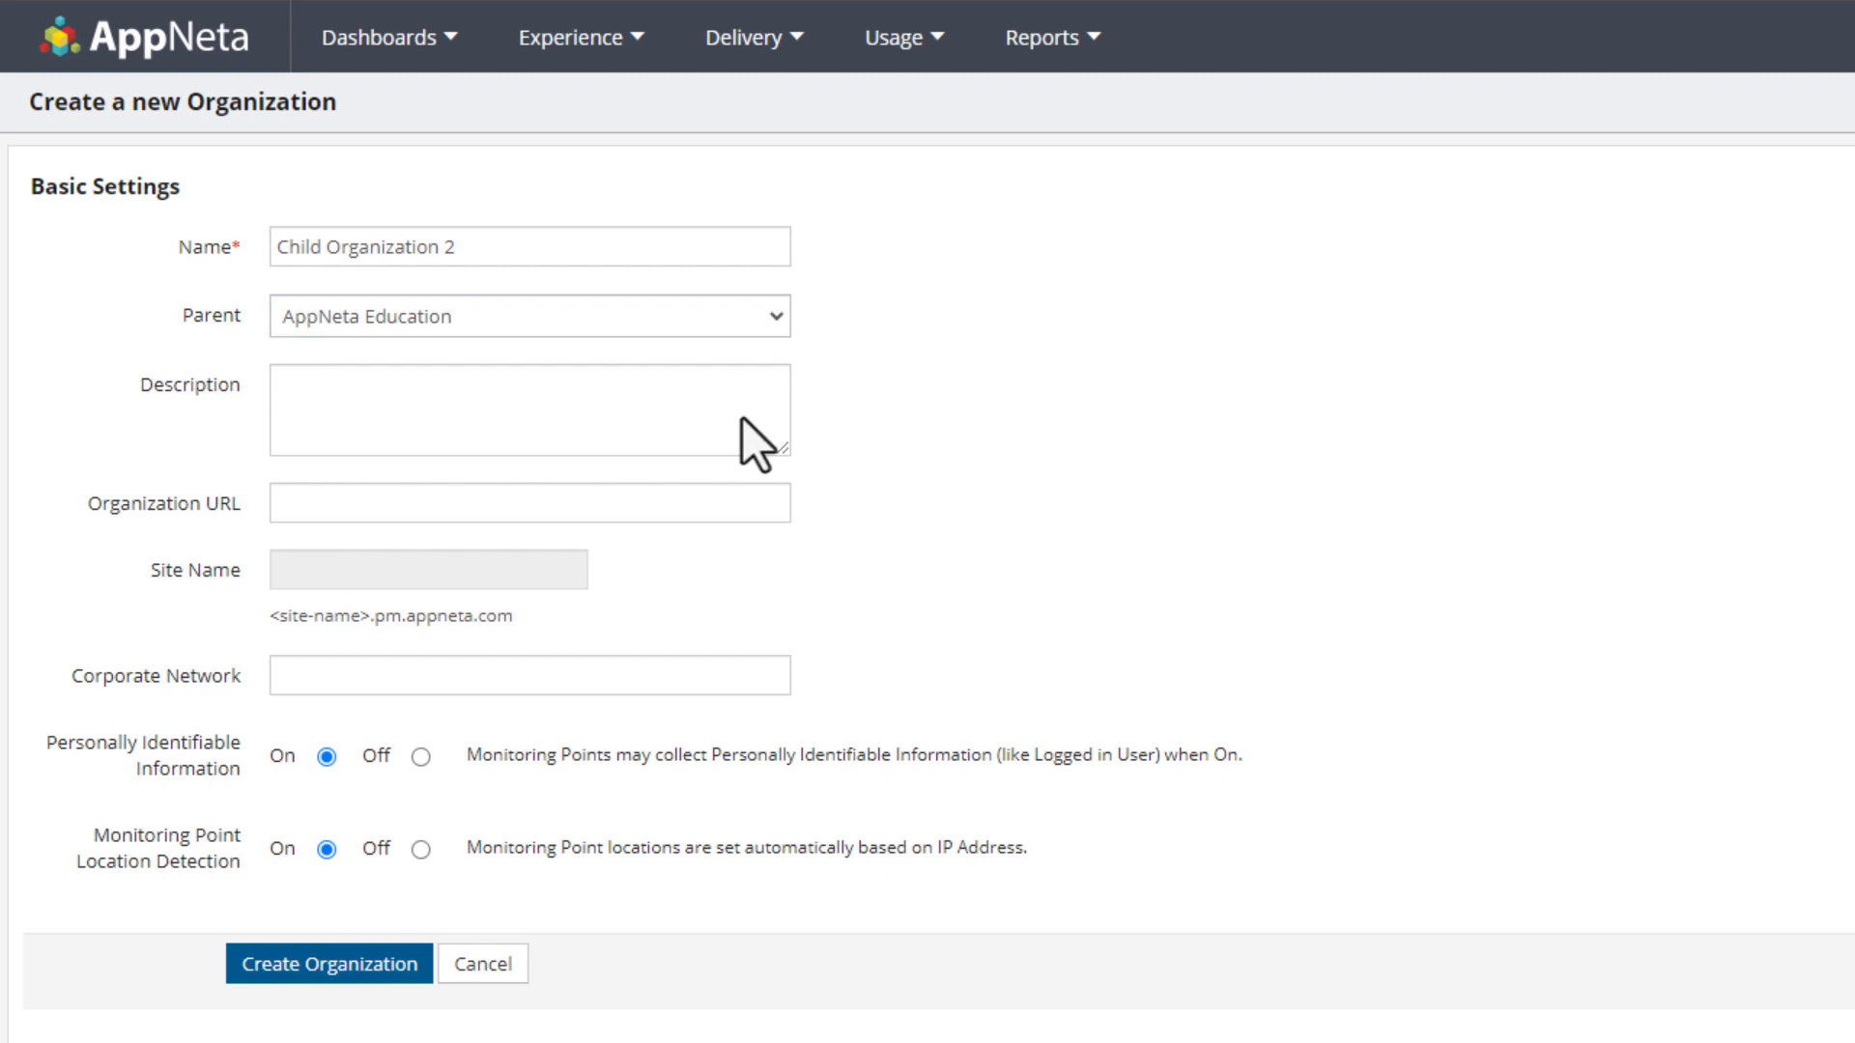
{"action": "left_click", "coordinate": [527, 410]}
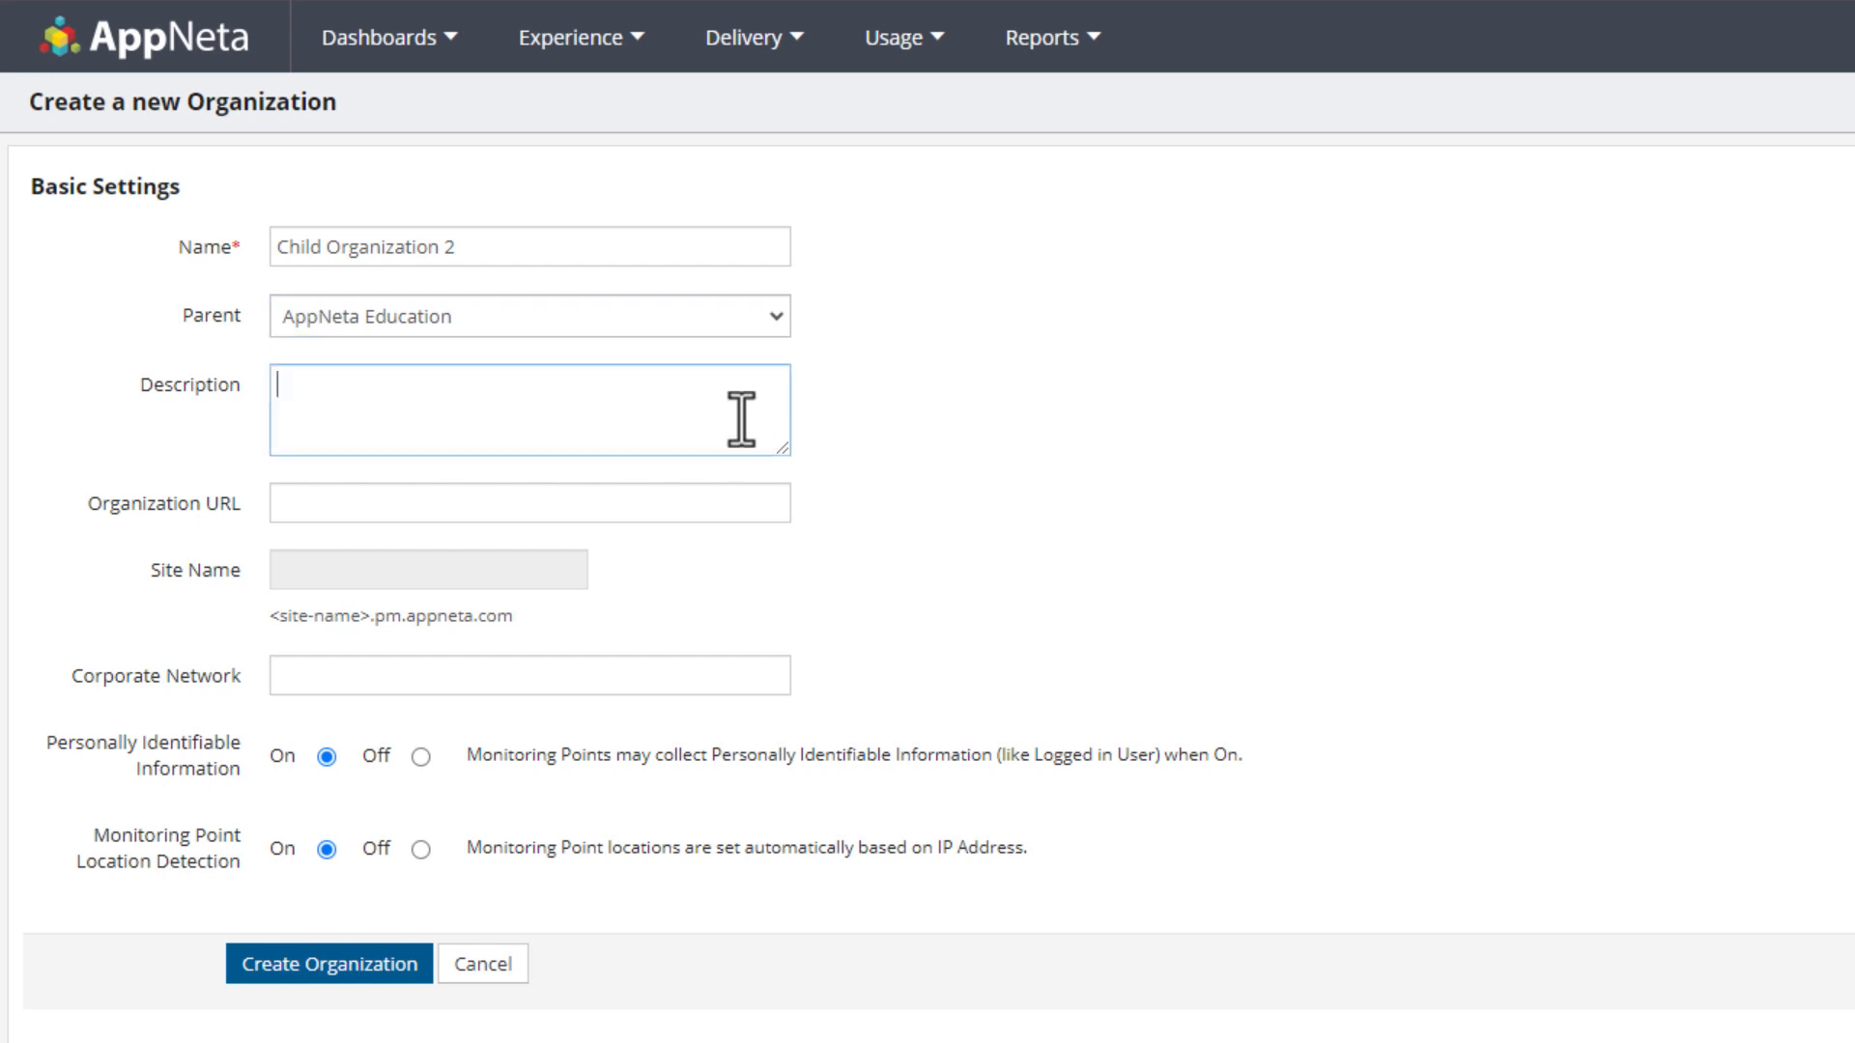
- Enter the description 'Example of a Child Organization' for the new organization
{"action": "type", "text": "Example of a Child Organization"}
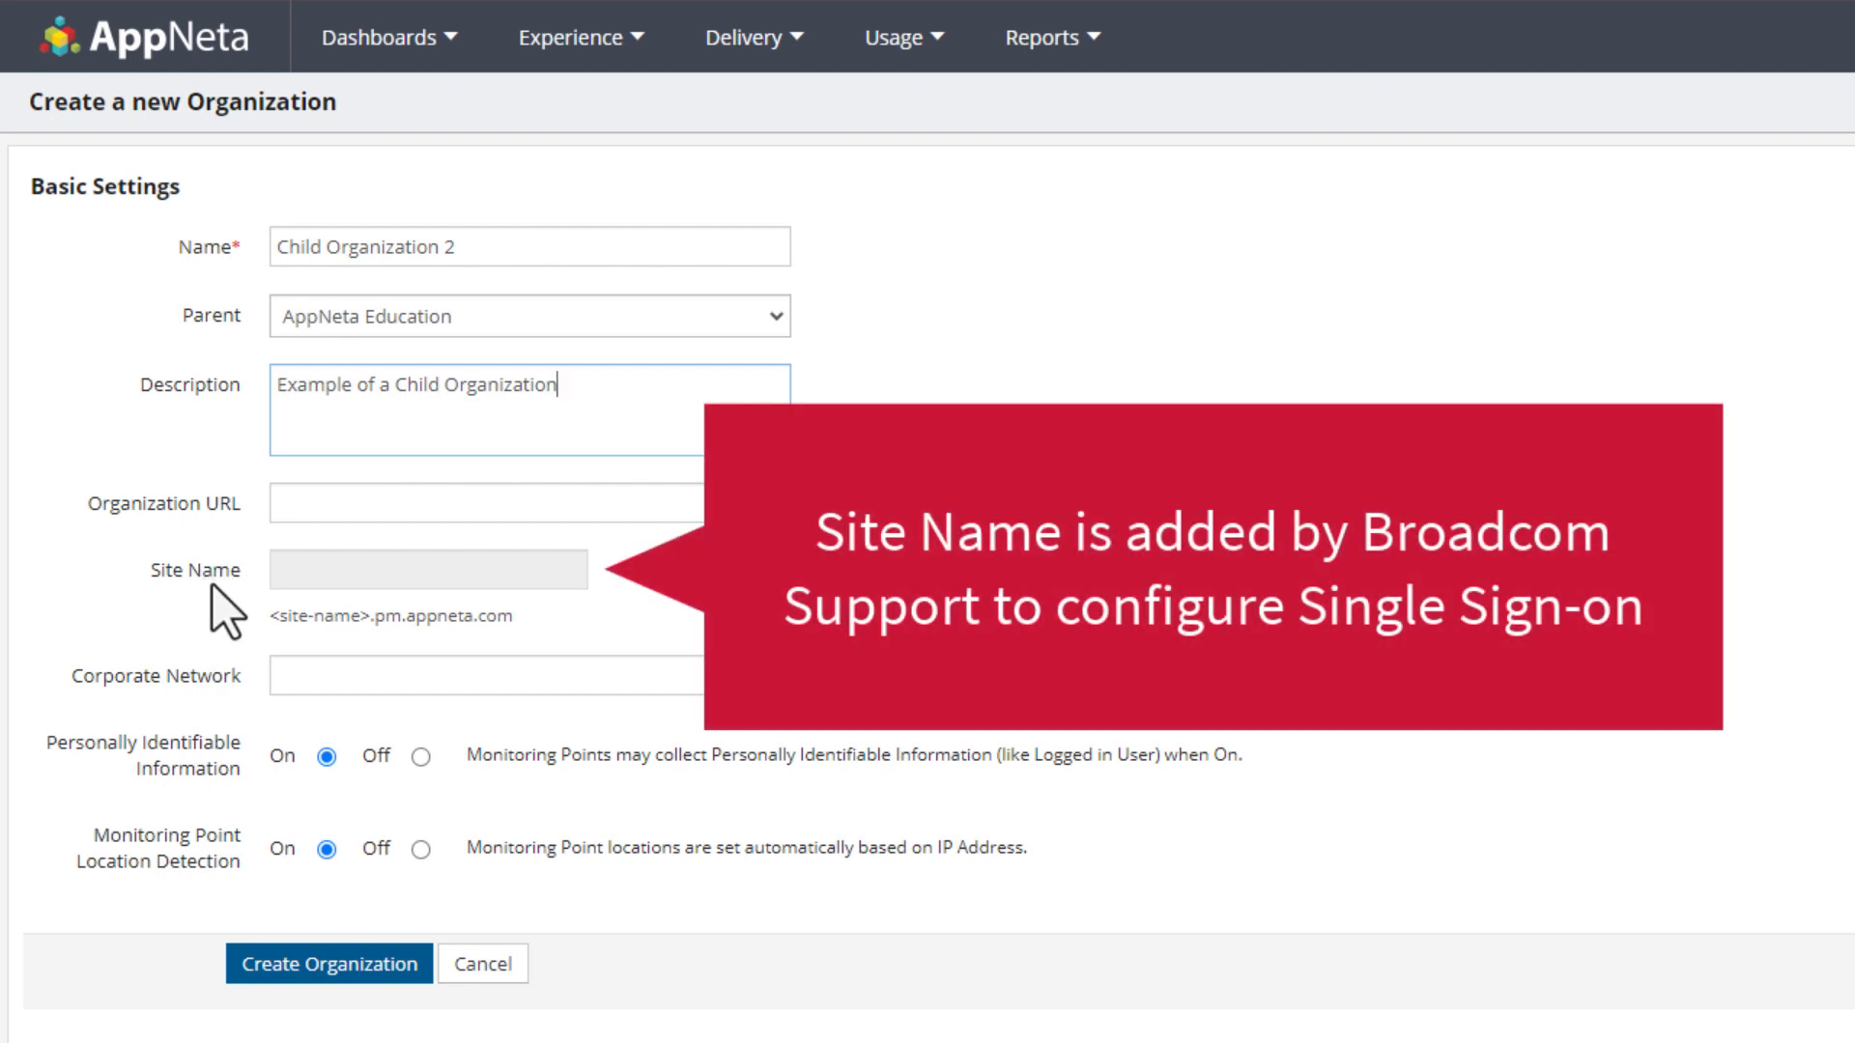
{"action": "mouse_move", "coordinate": [237, 607]}
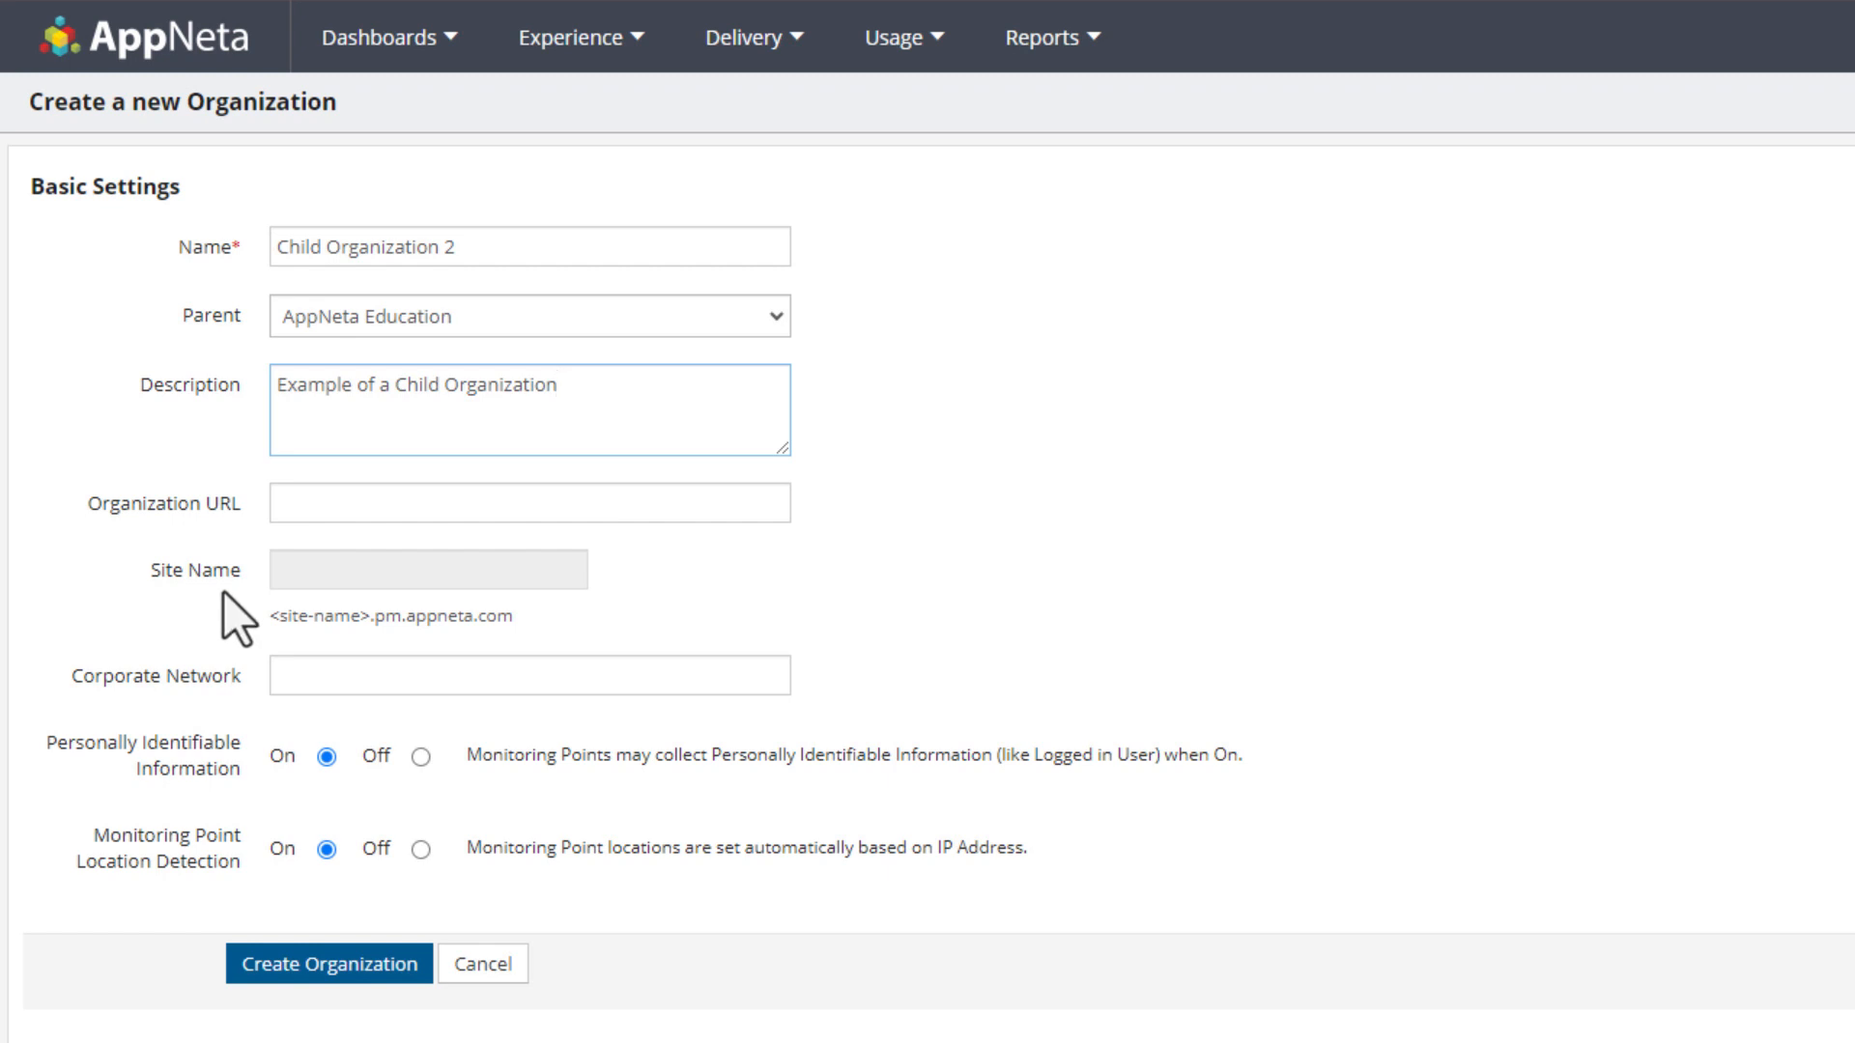
{"action": "mouse_move", "coordinate": [237, 710]}
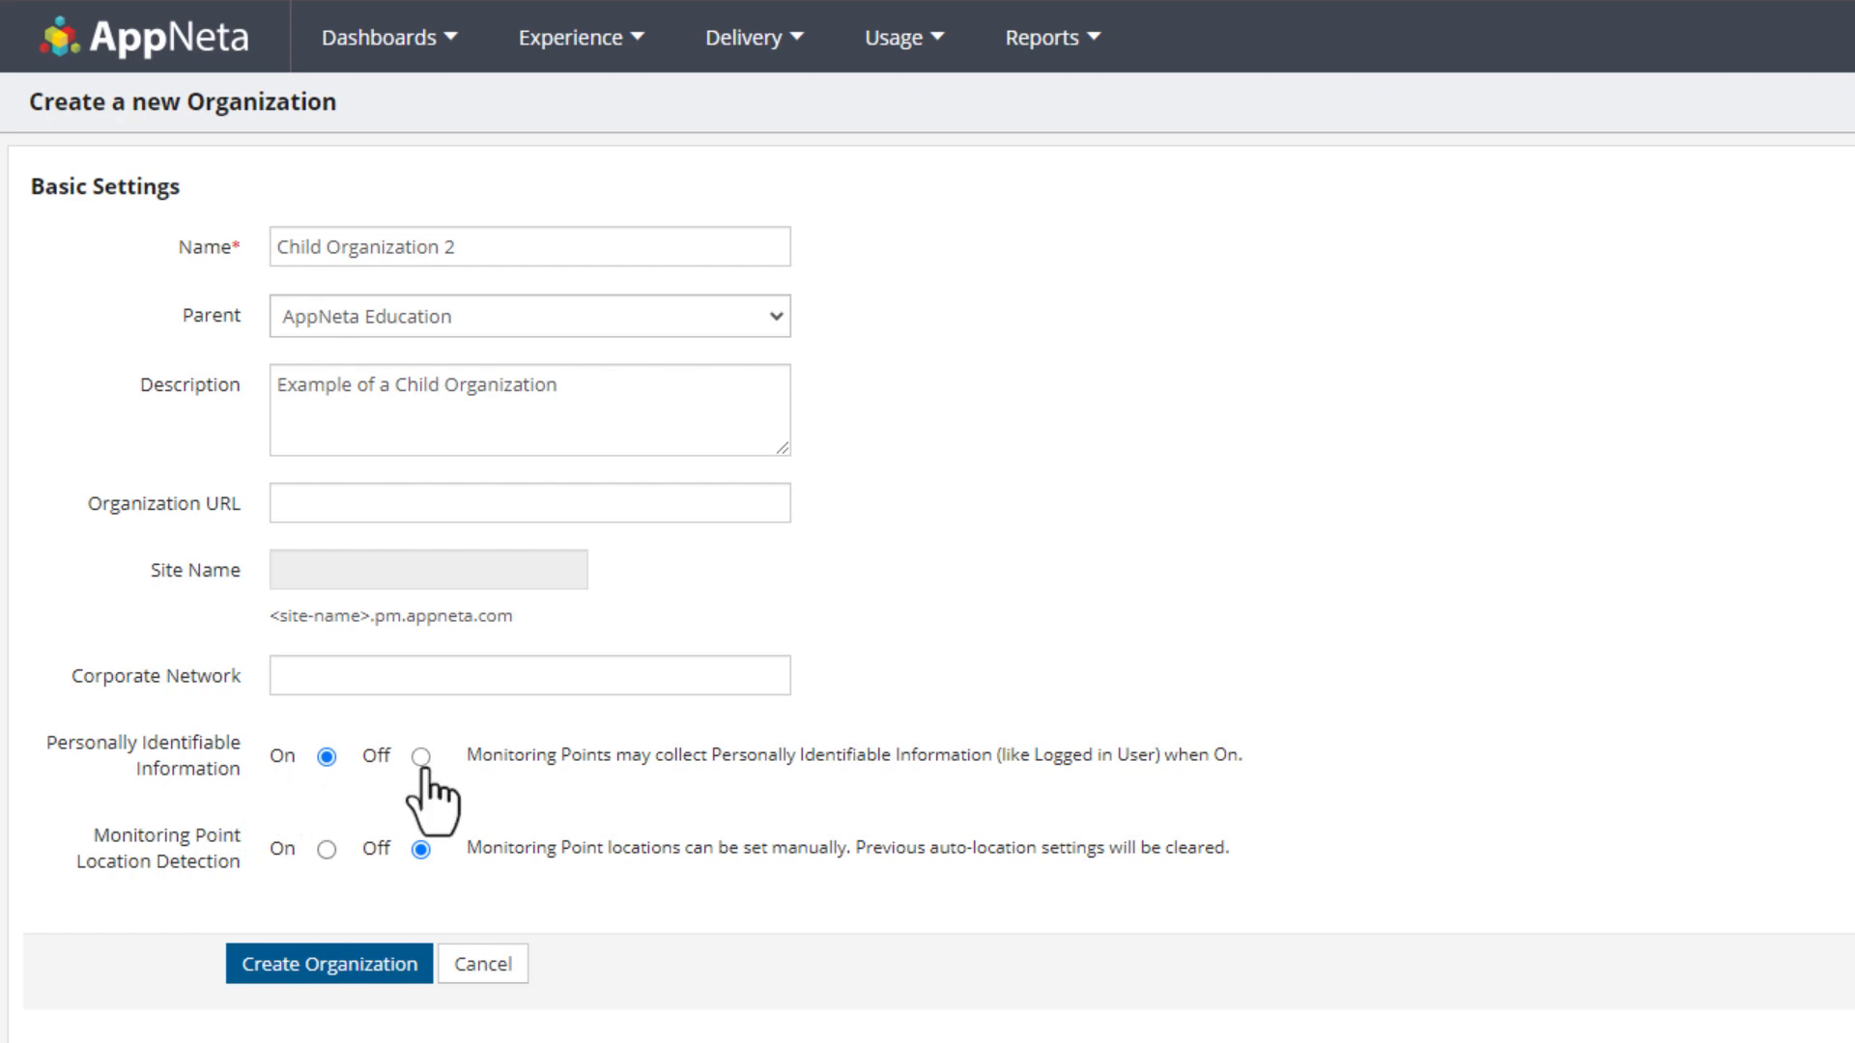
{"action": "left_click", "coordinate": [418, 757]}
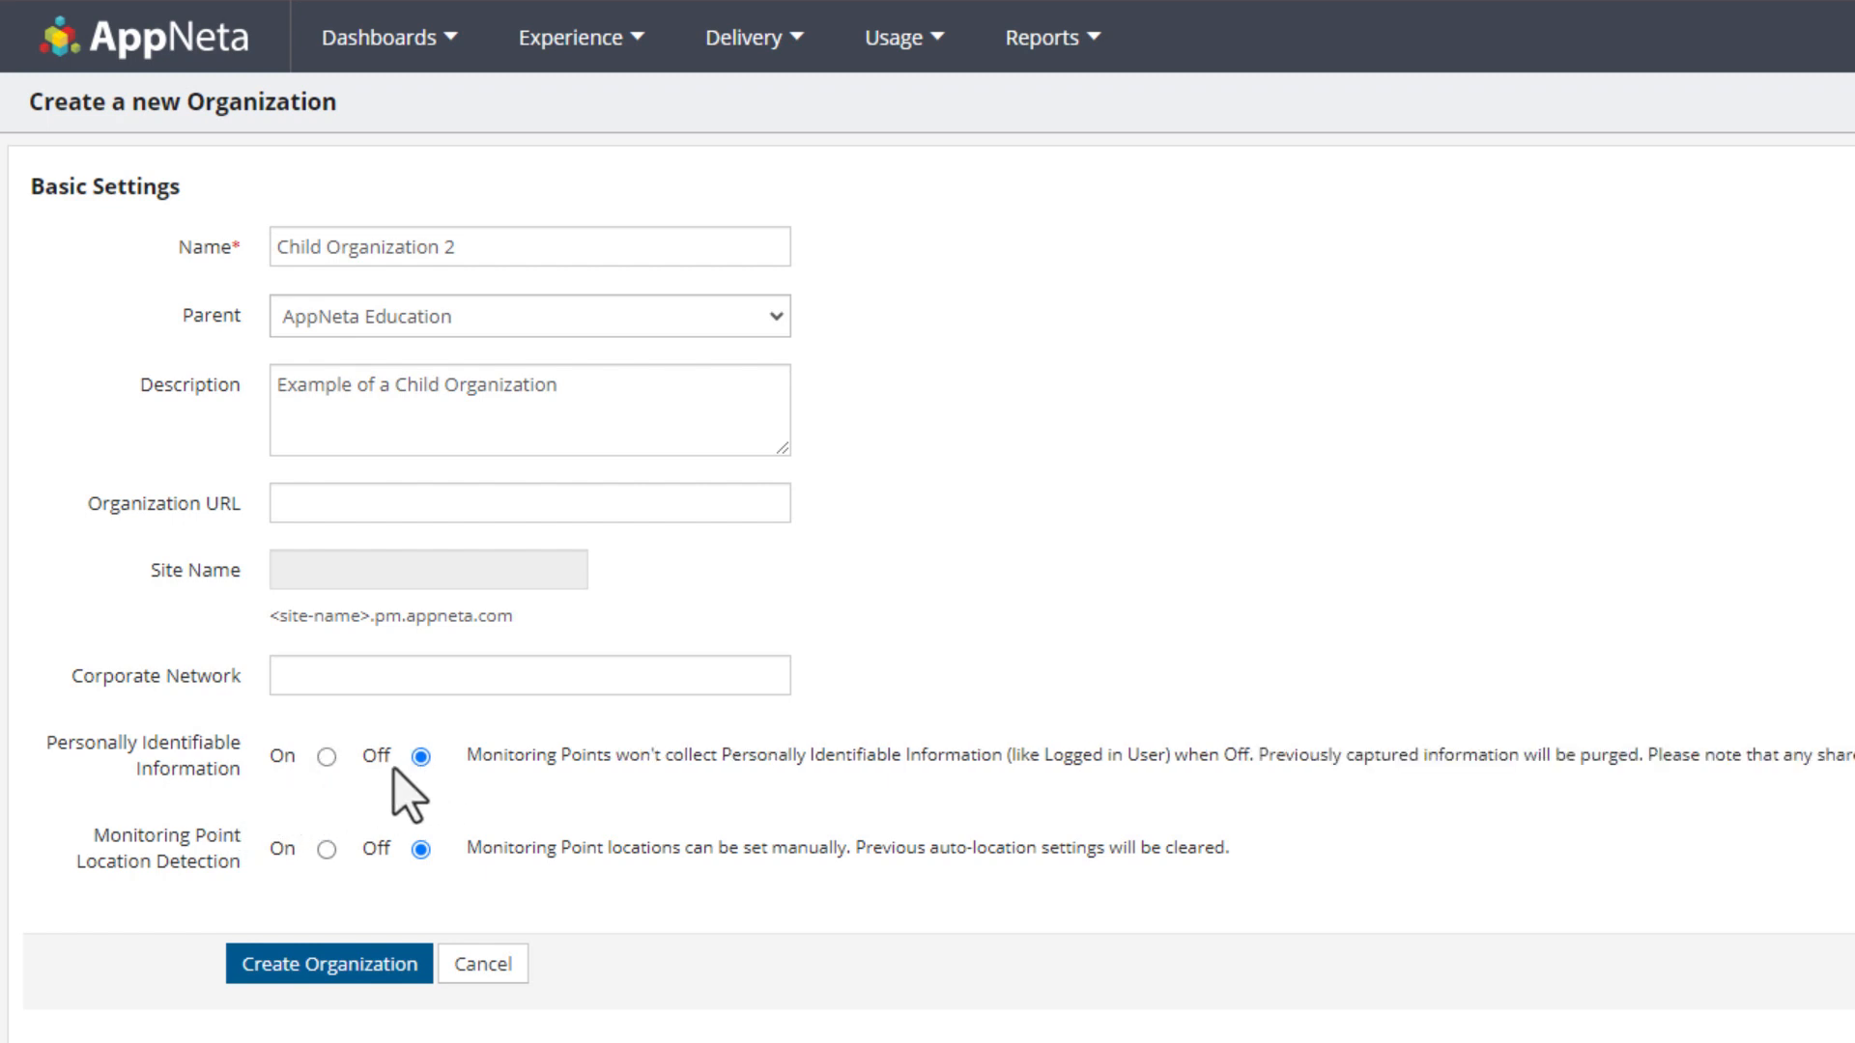
{"action": "left_click", "coordinate": [328, 758]}
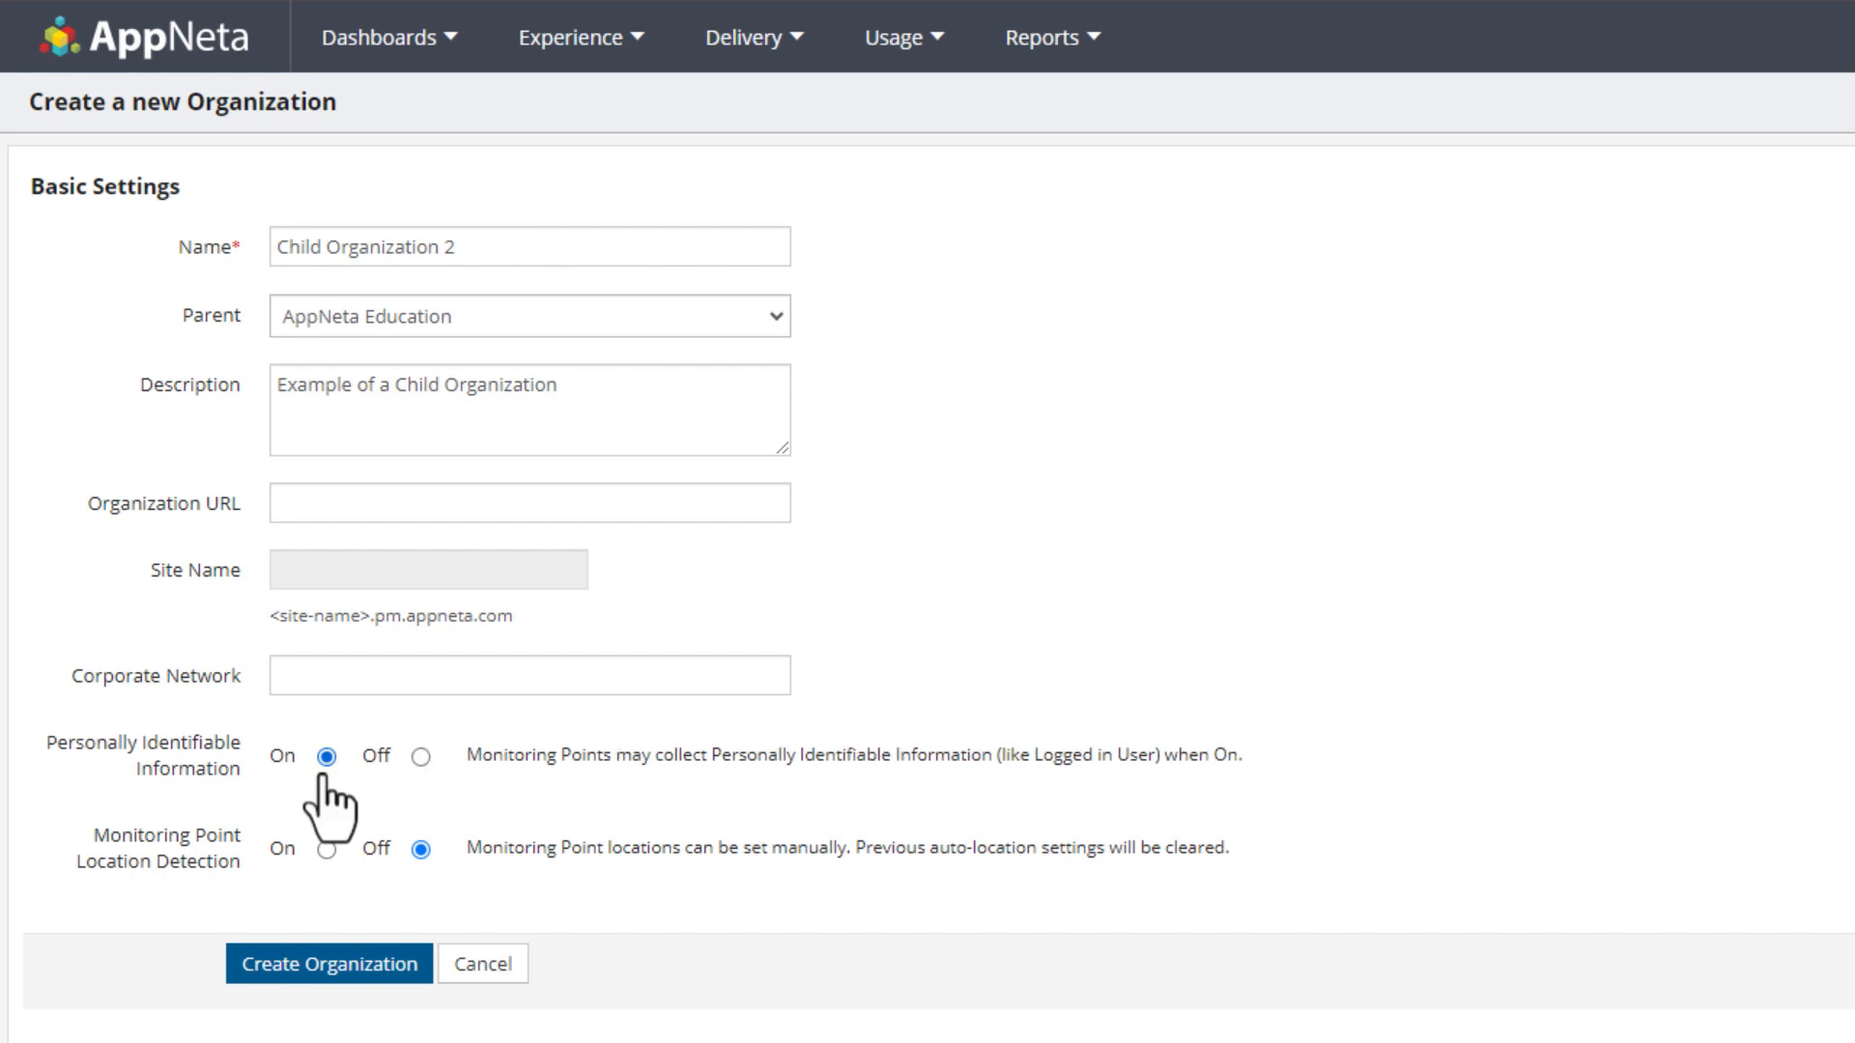
{"action": "mouse_move", "coordinate": [333, 799]}
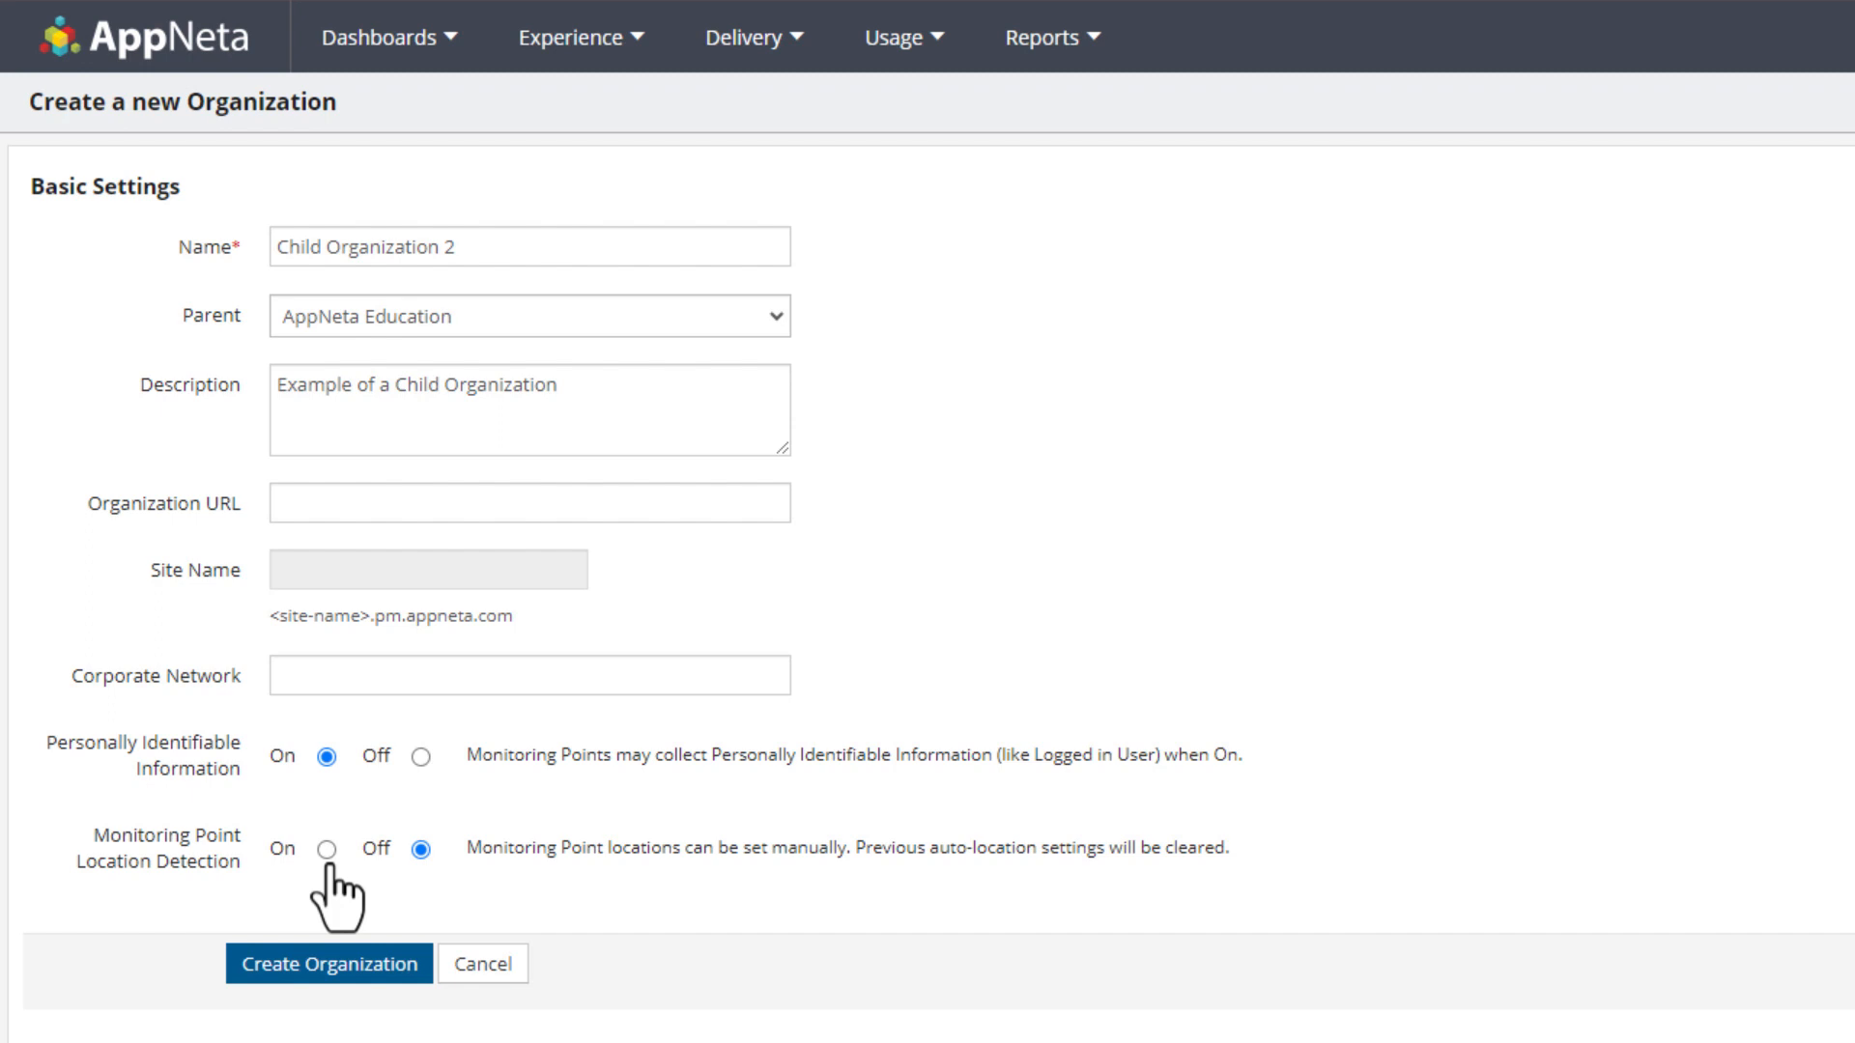
{"action": "left_click", "coordinate": [326, 850]}
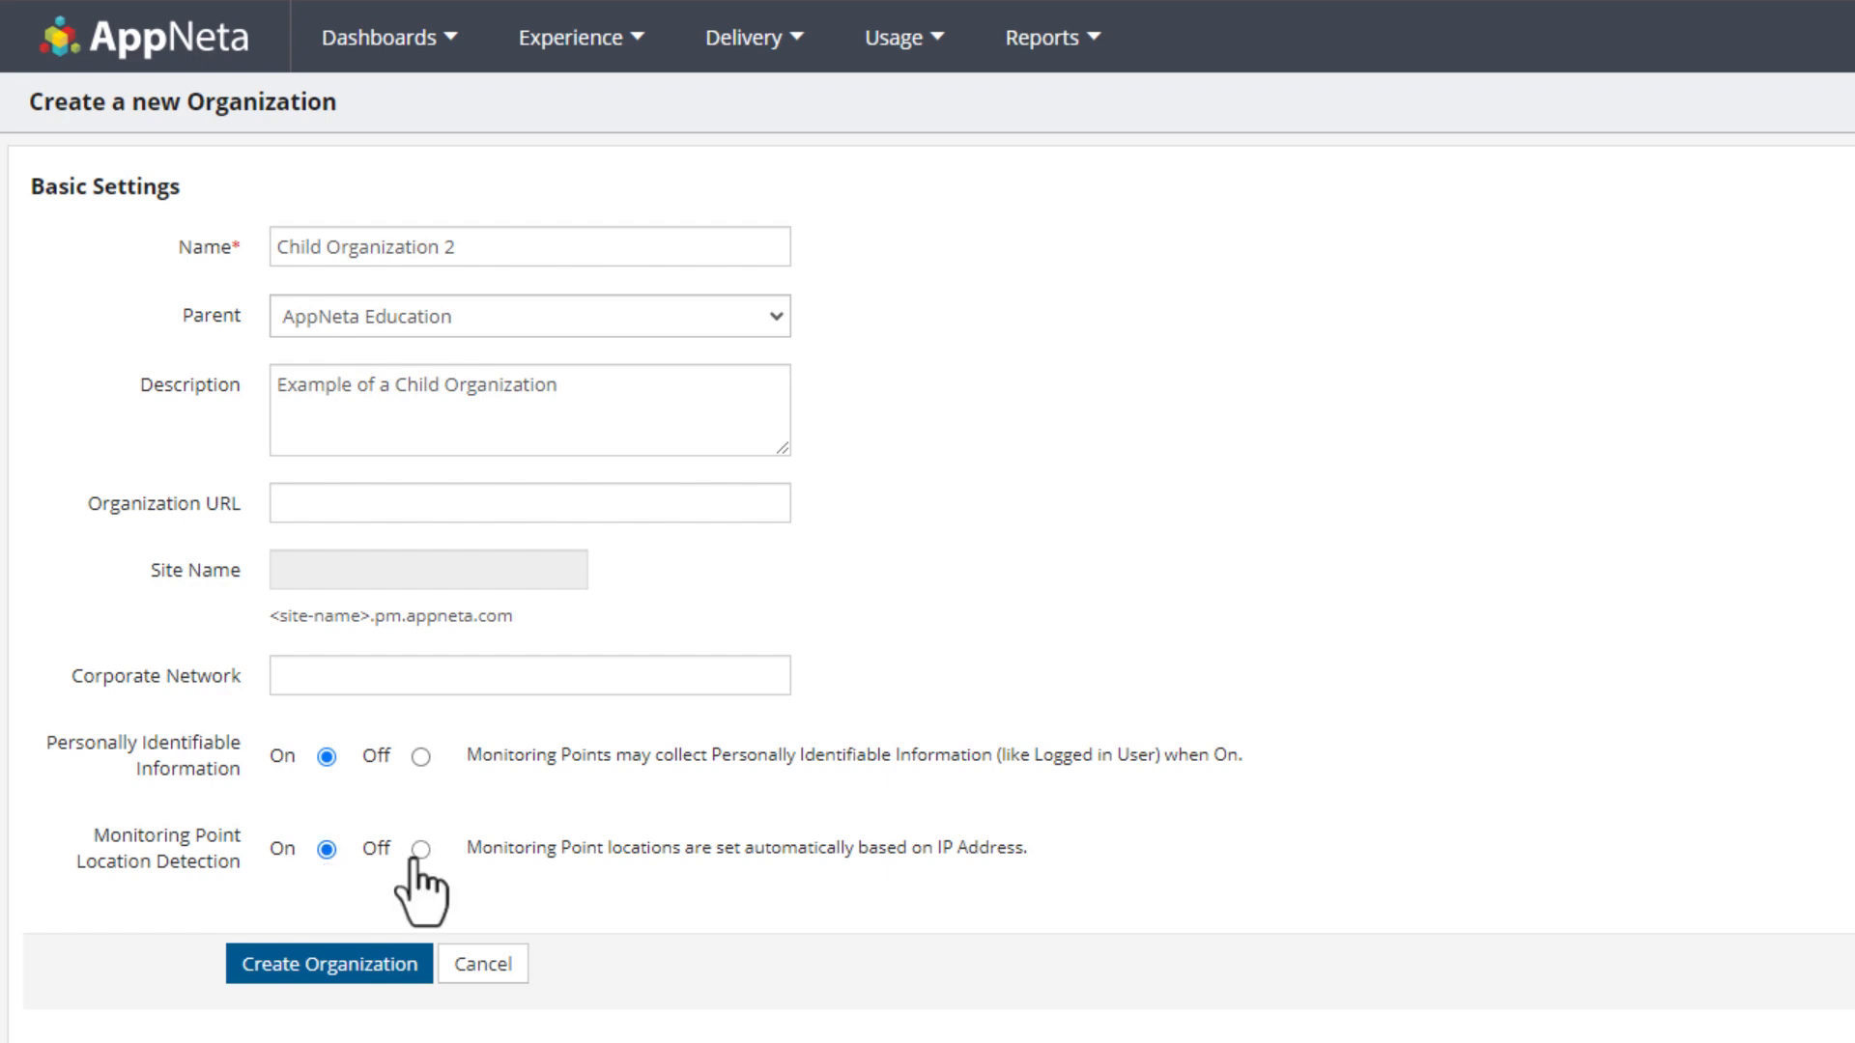
{"action": "left_click", "coordinate": [421, 850]}
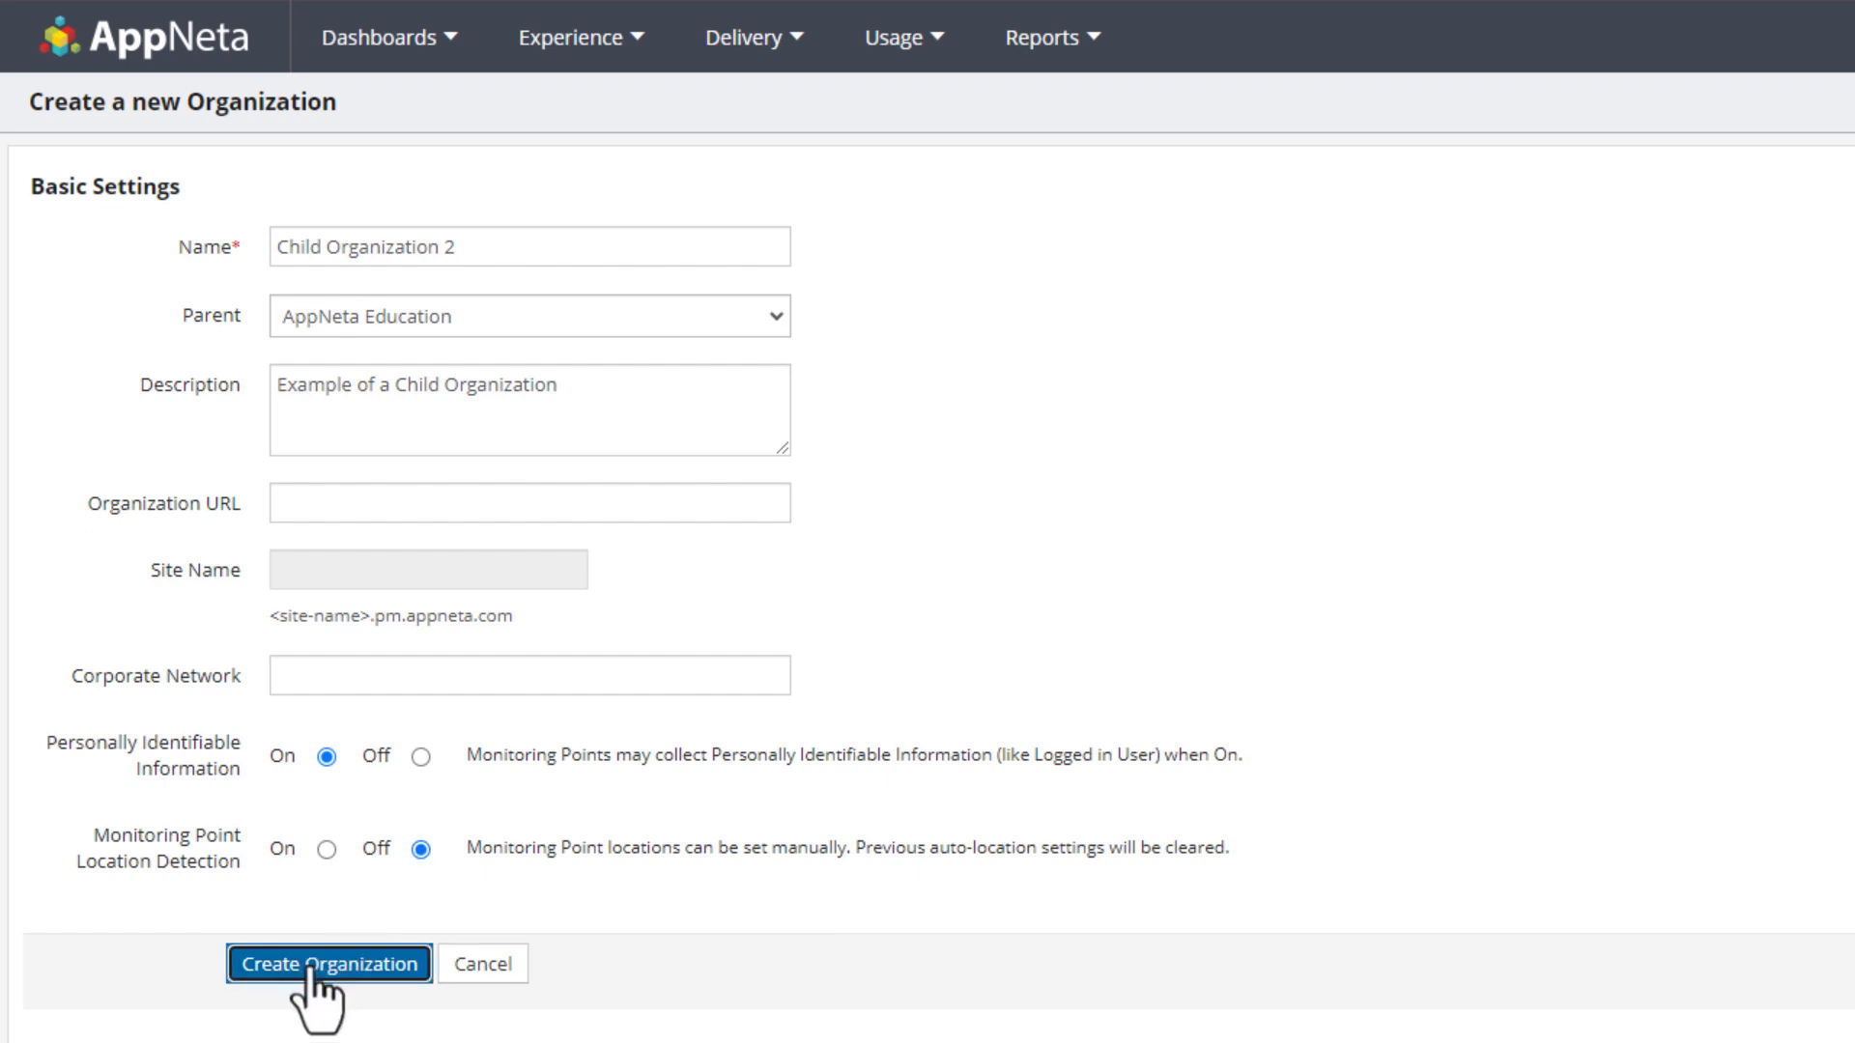
- Create the organization and expand AppNeta Education to show Child Organization 2 beneath it
{"action": "left_click", "coordinate": [329, 963]}
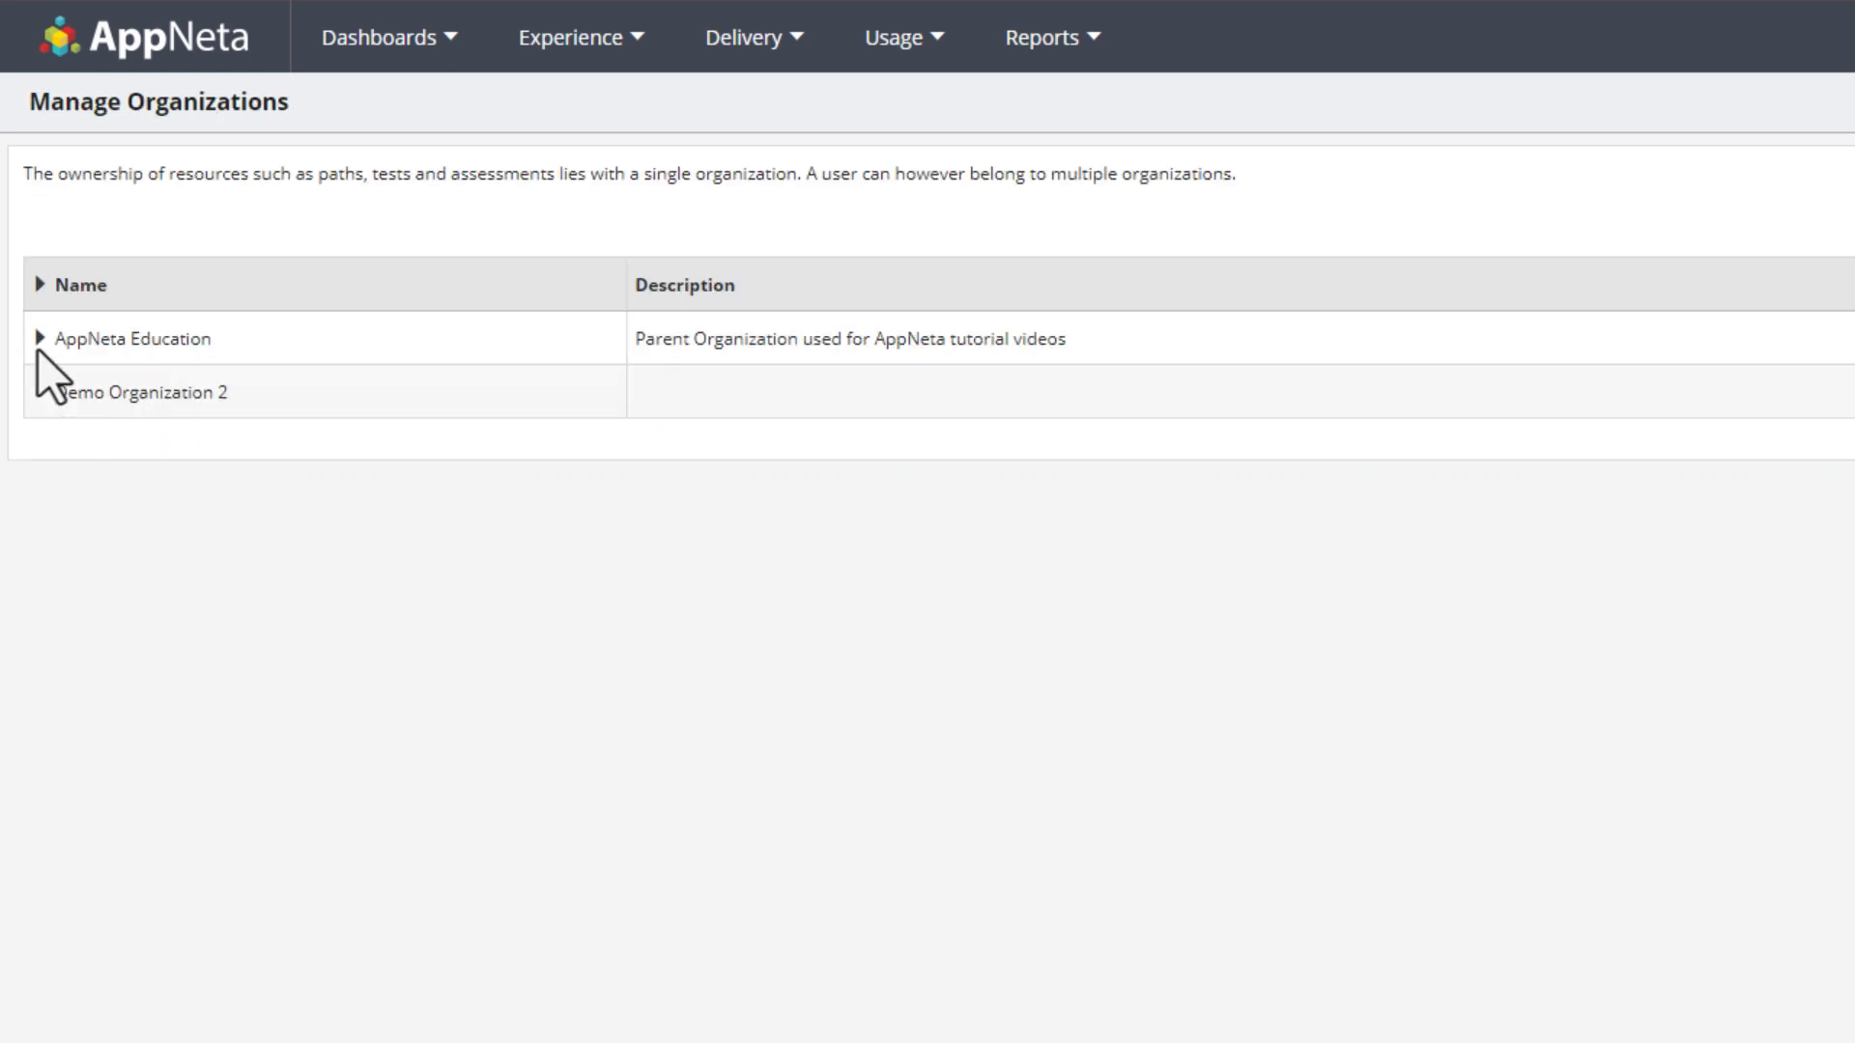
{"action": "left_click", "coordinate": [38, 338]}
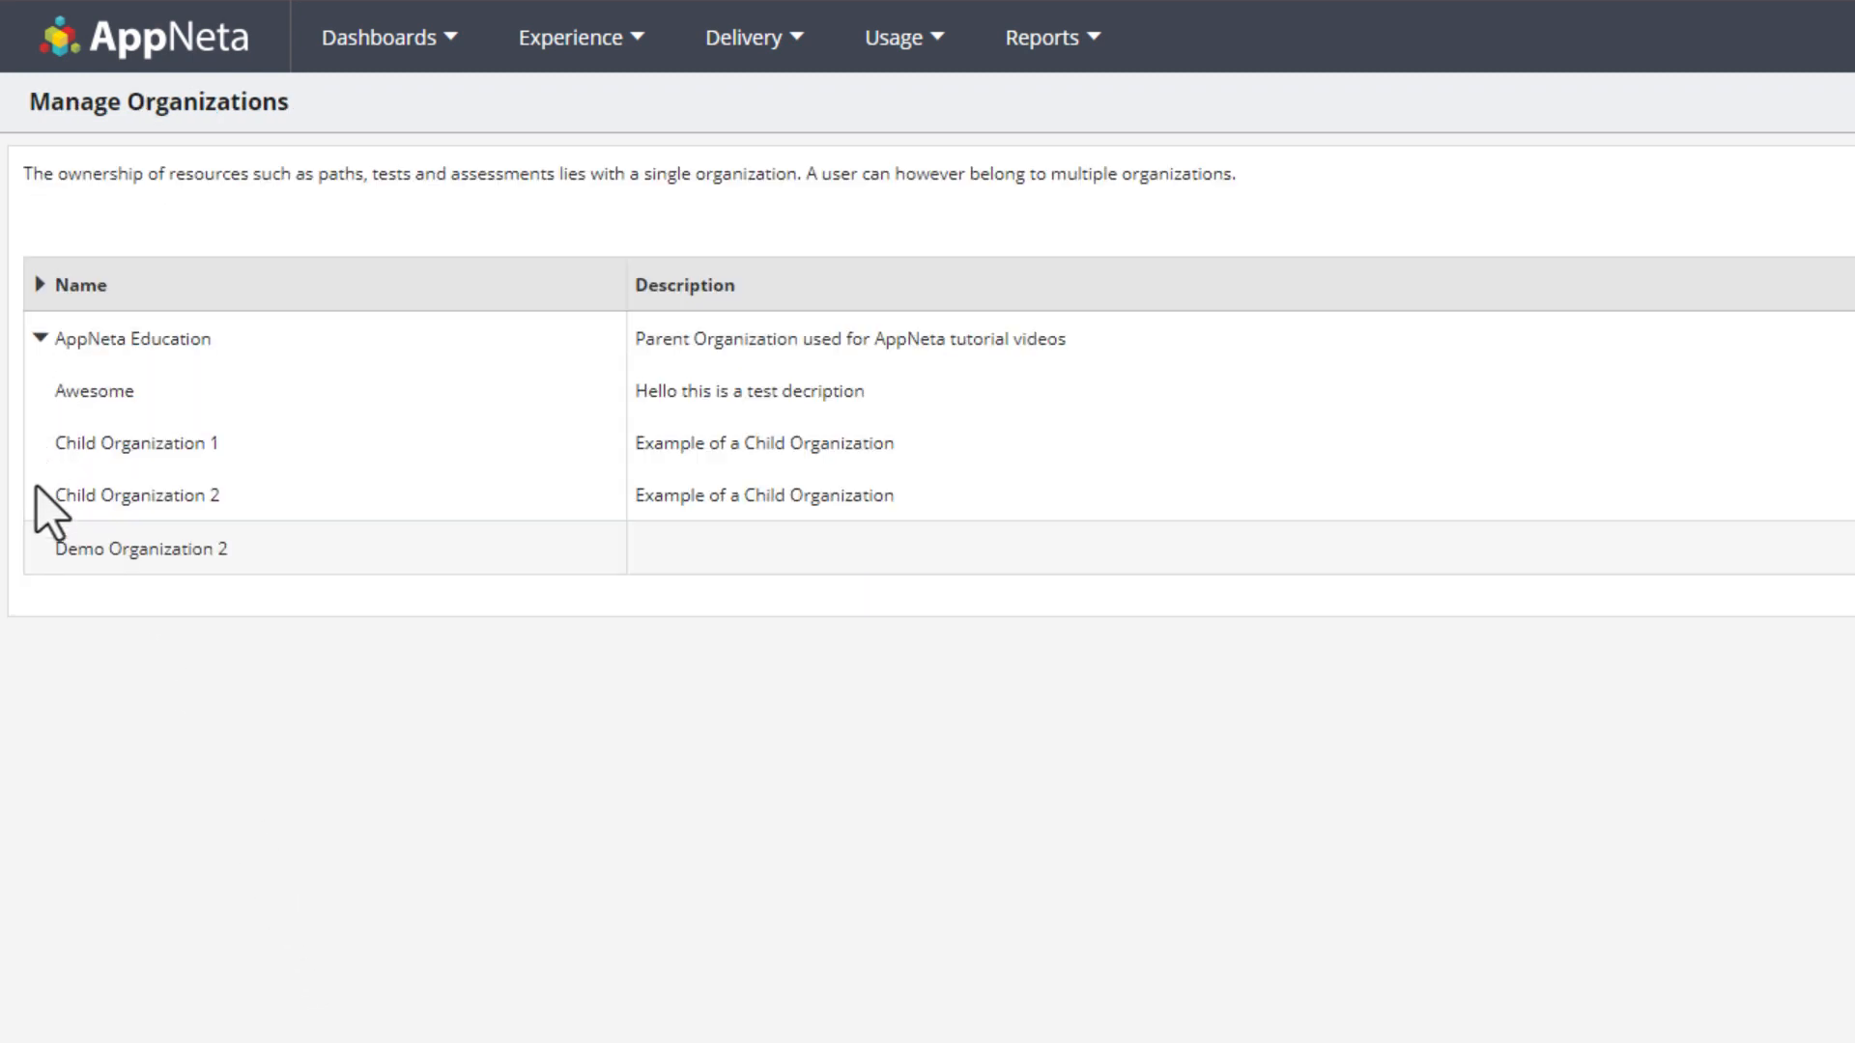
{"action": "mouse_move", "coordinate": [113, 550]}
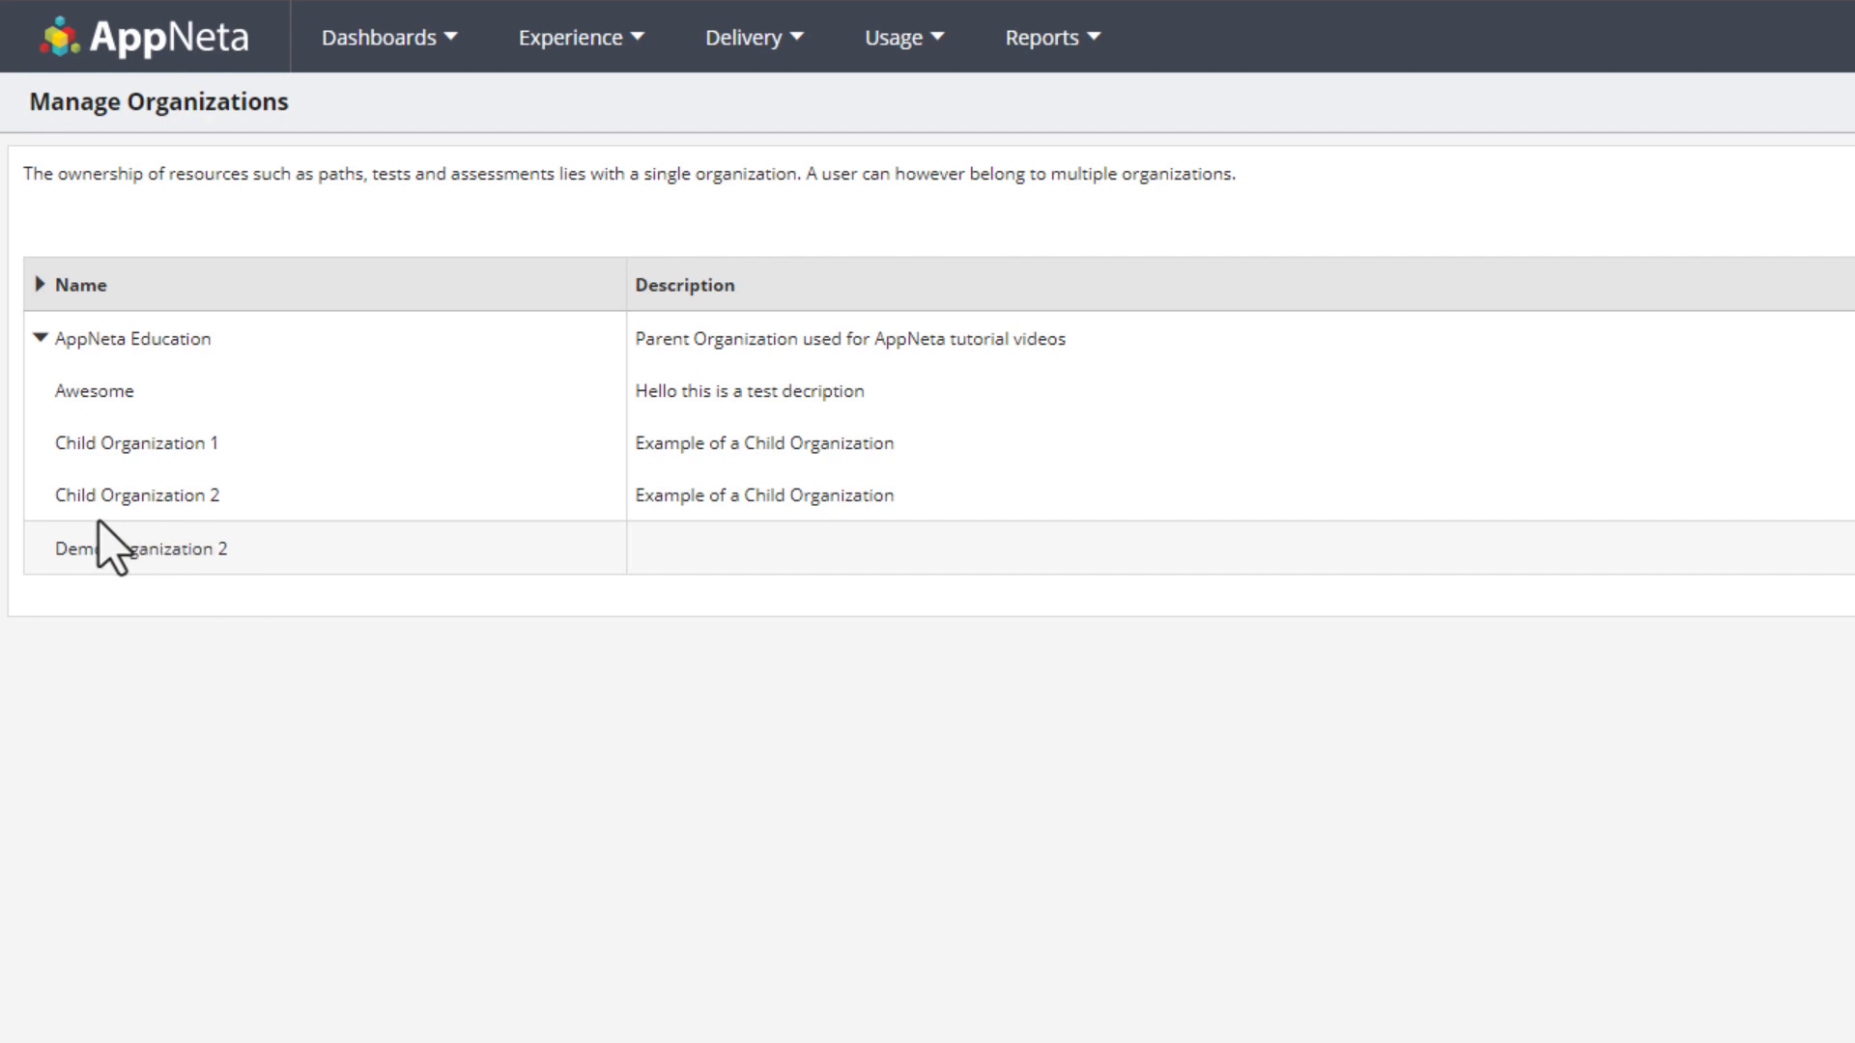
{"action": "mouse_move", "coordinate": [243, 544]}
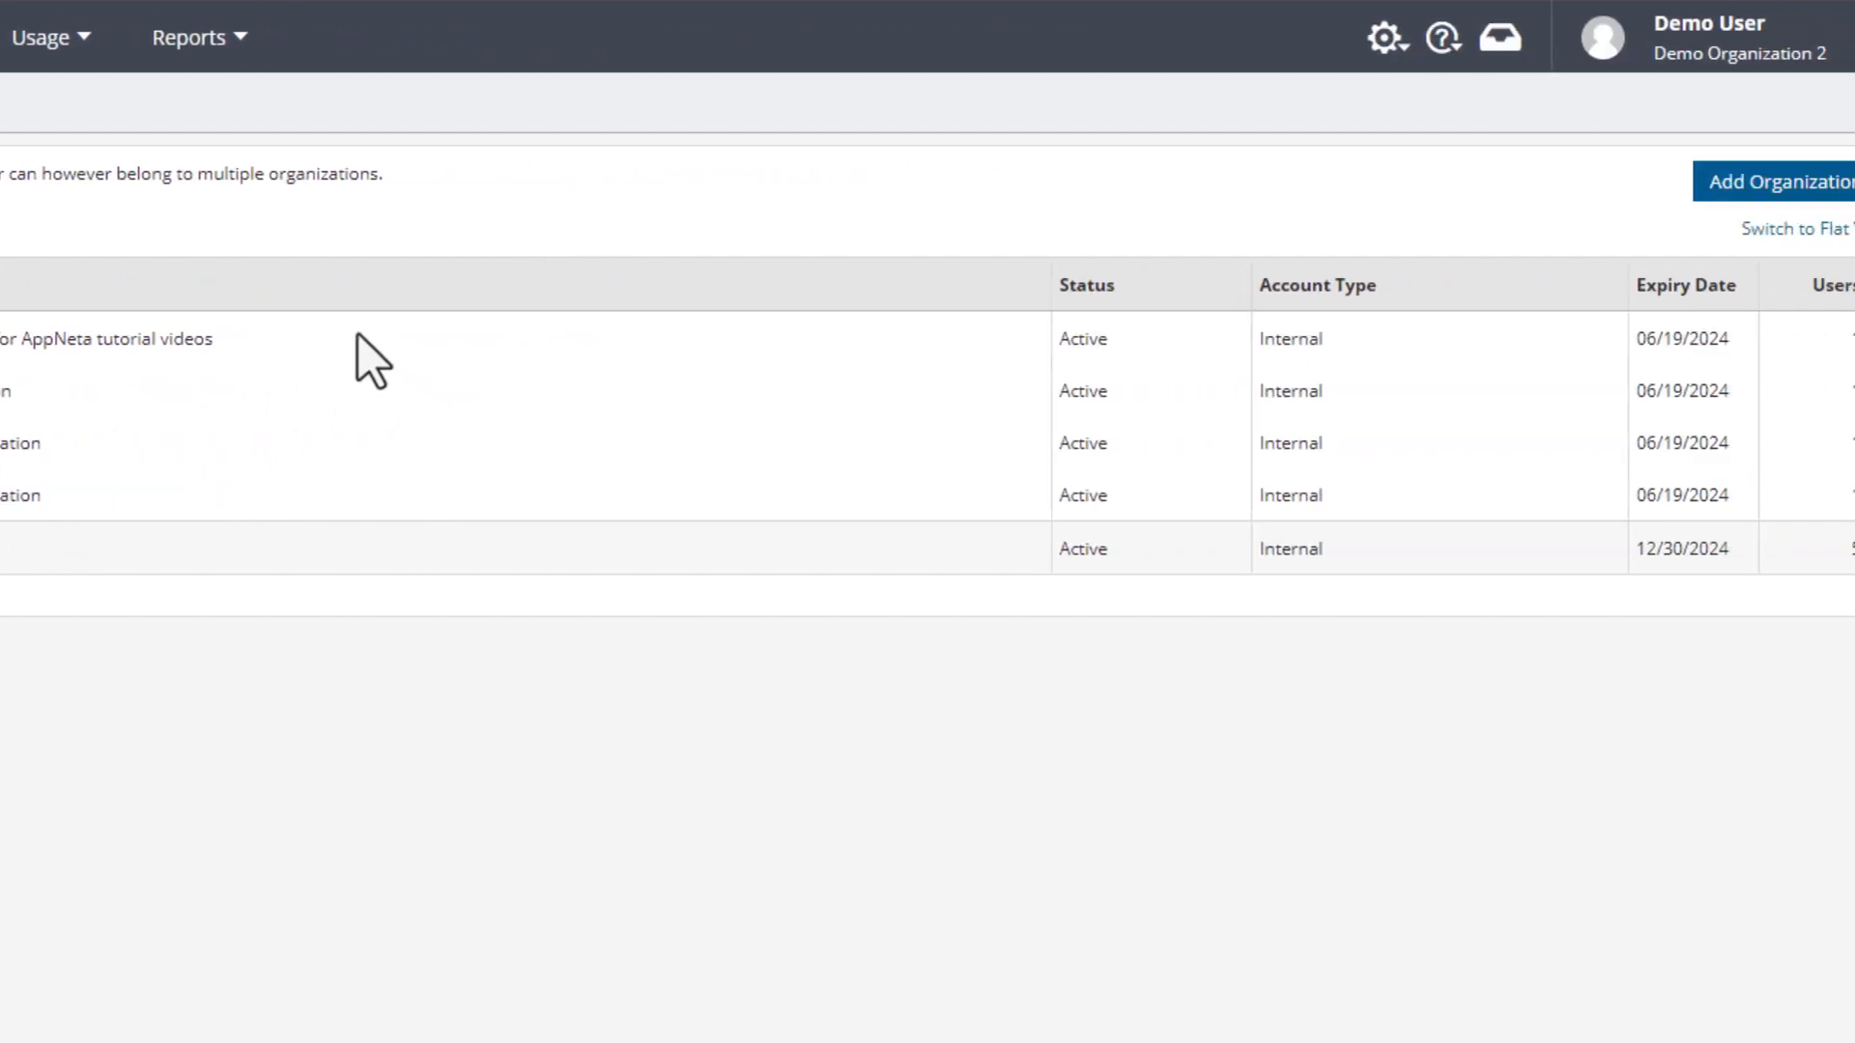
{"action": "left_click", "coordinate": [1704, 37]}
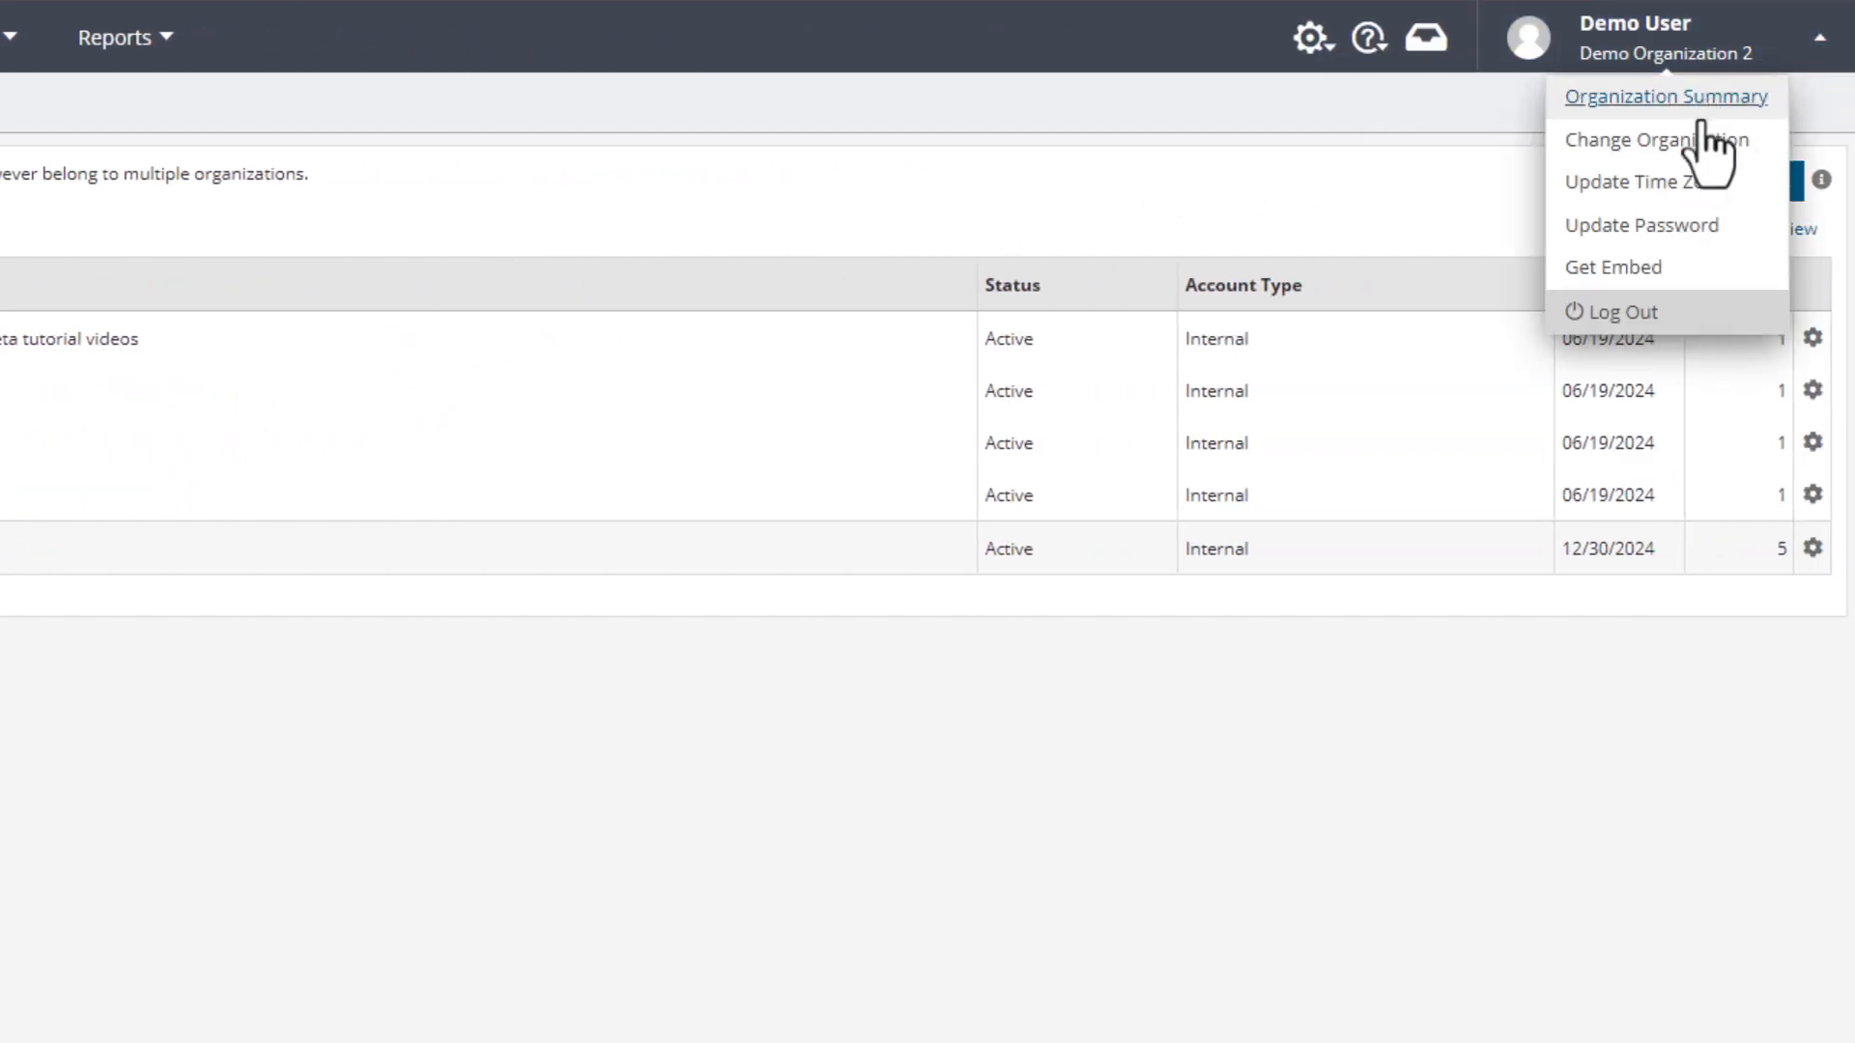
- Switch the organization in use to Child Organization 2 via Change Organization and confirm
{"action": "left_click", "coordinate": [1655, 139]}
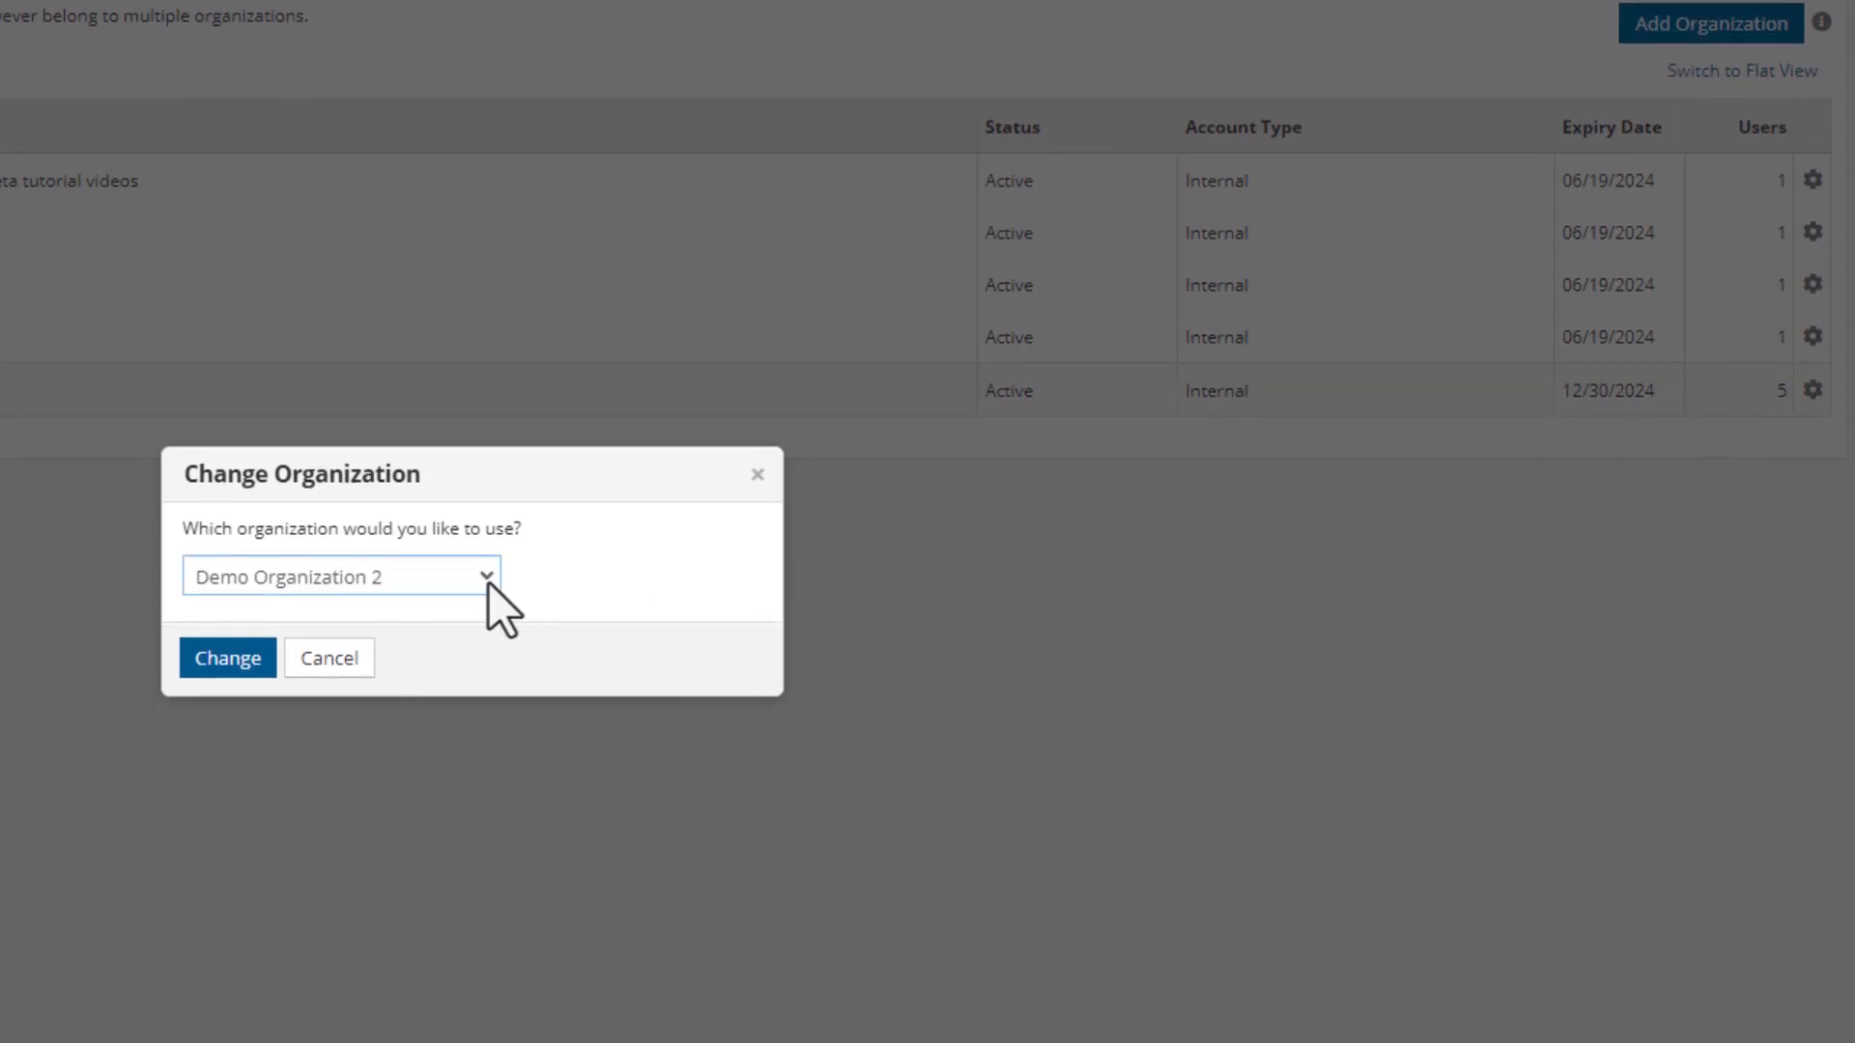
{"action": "left_click", "coordinate": [341, 576]}
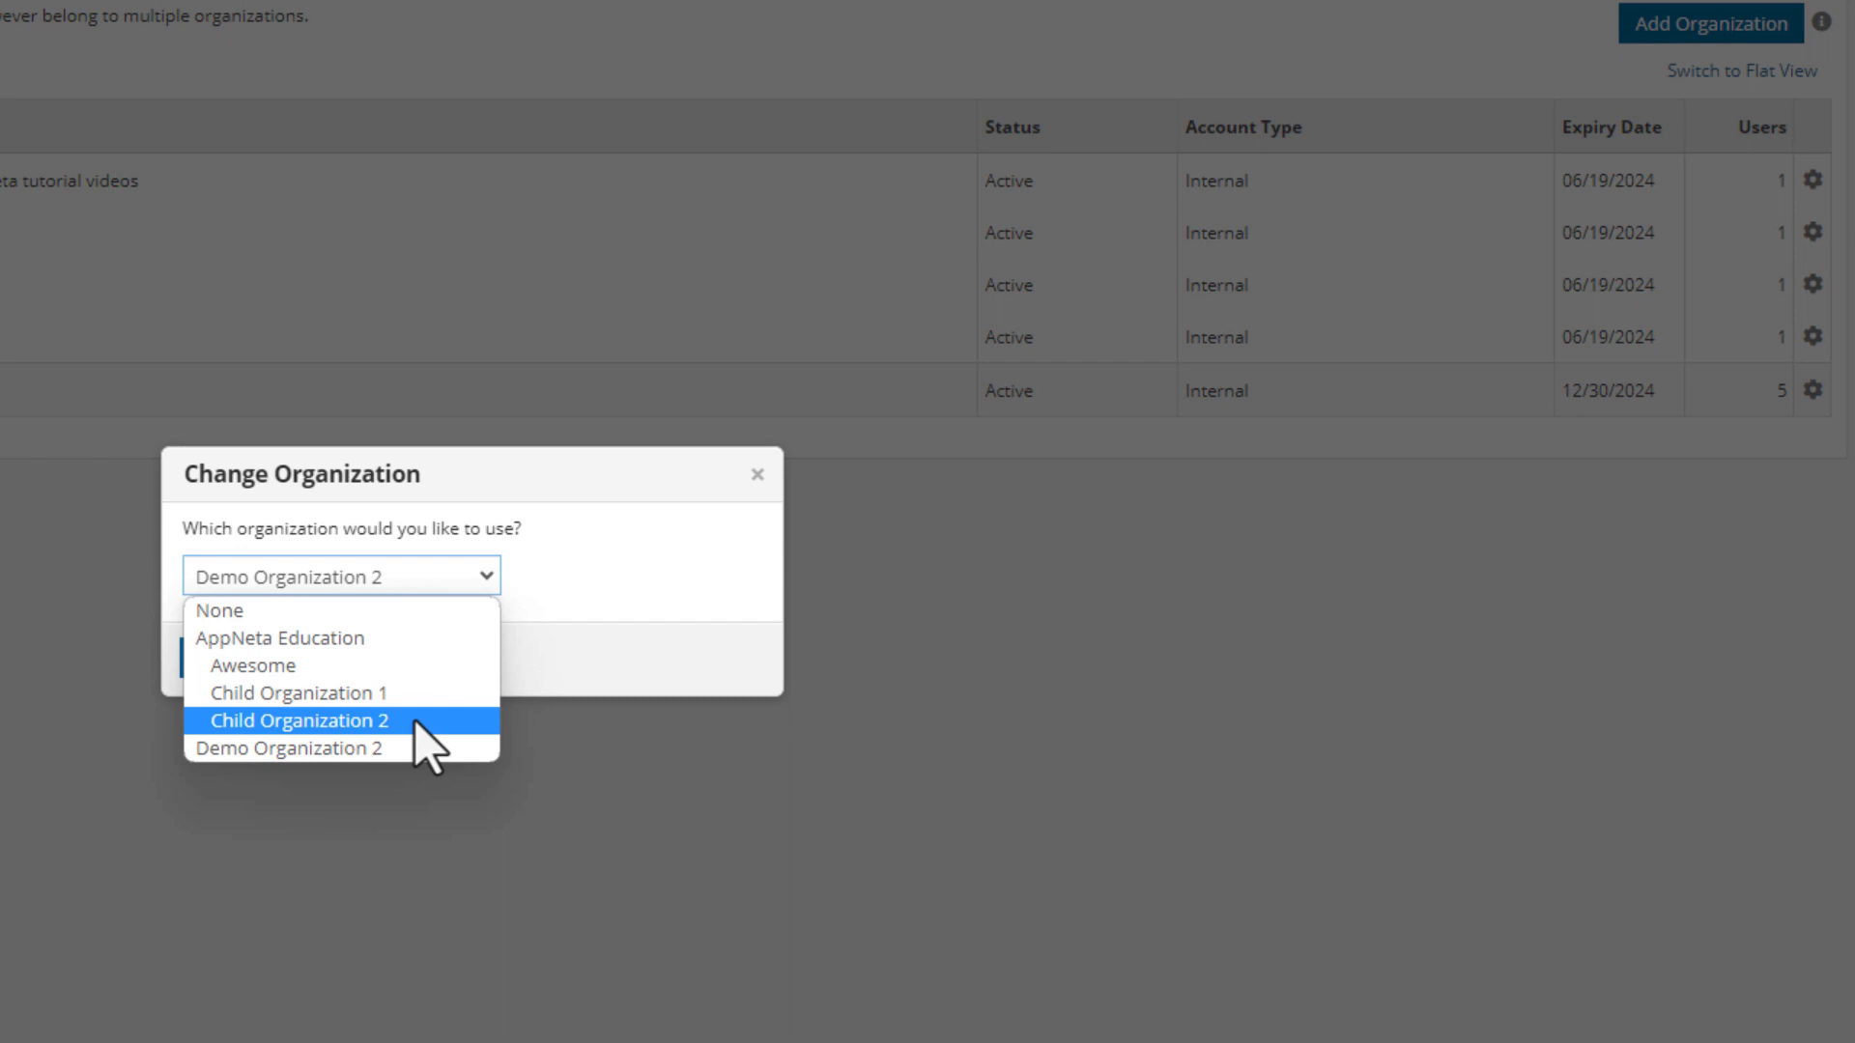
{"action": "left_click", "coordinate": [300, 721]}
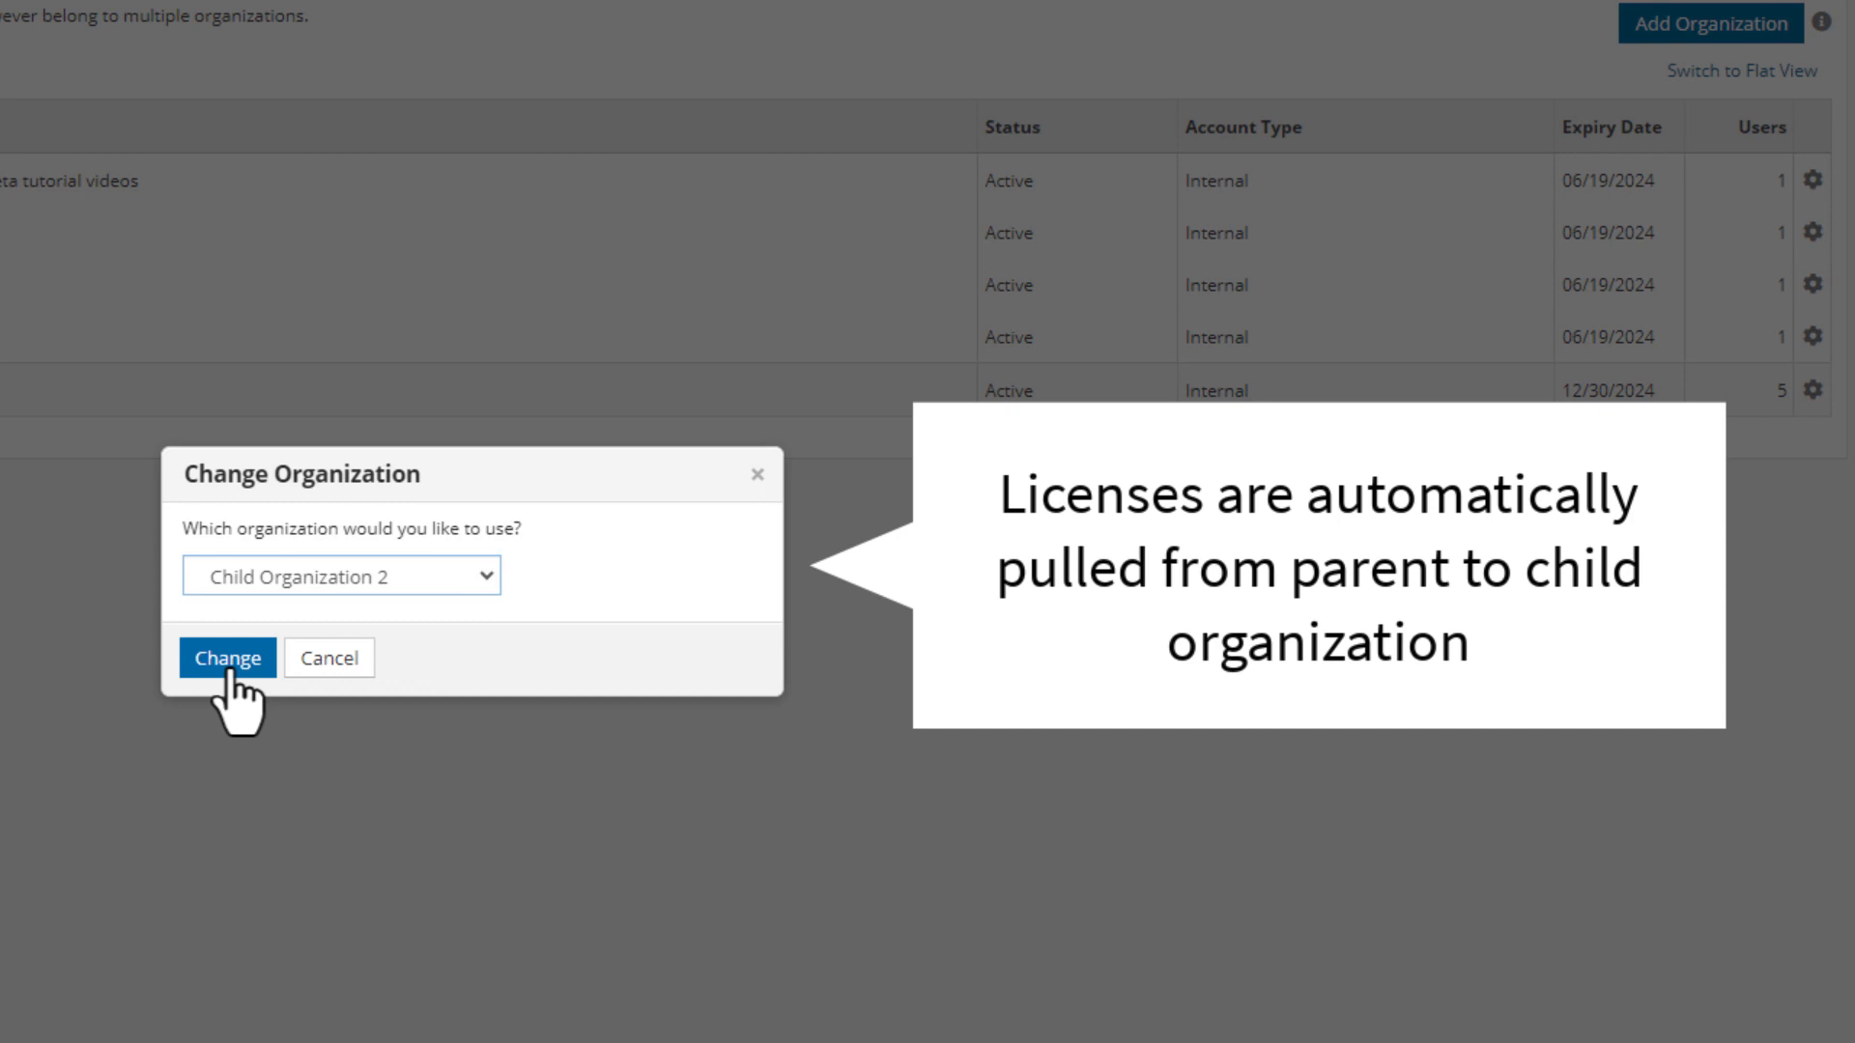
{"action": "left_click", "coordinate": [227, 658]}
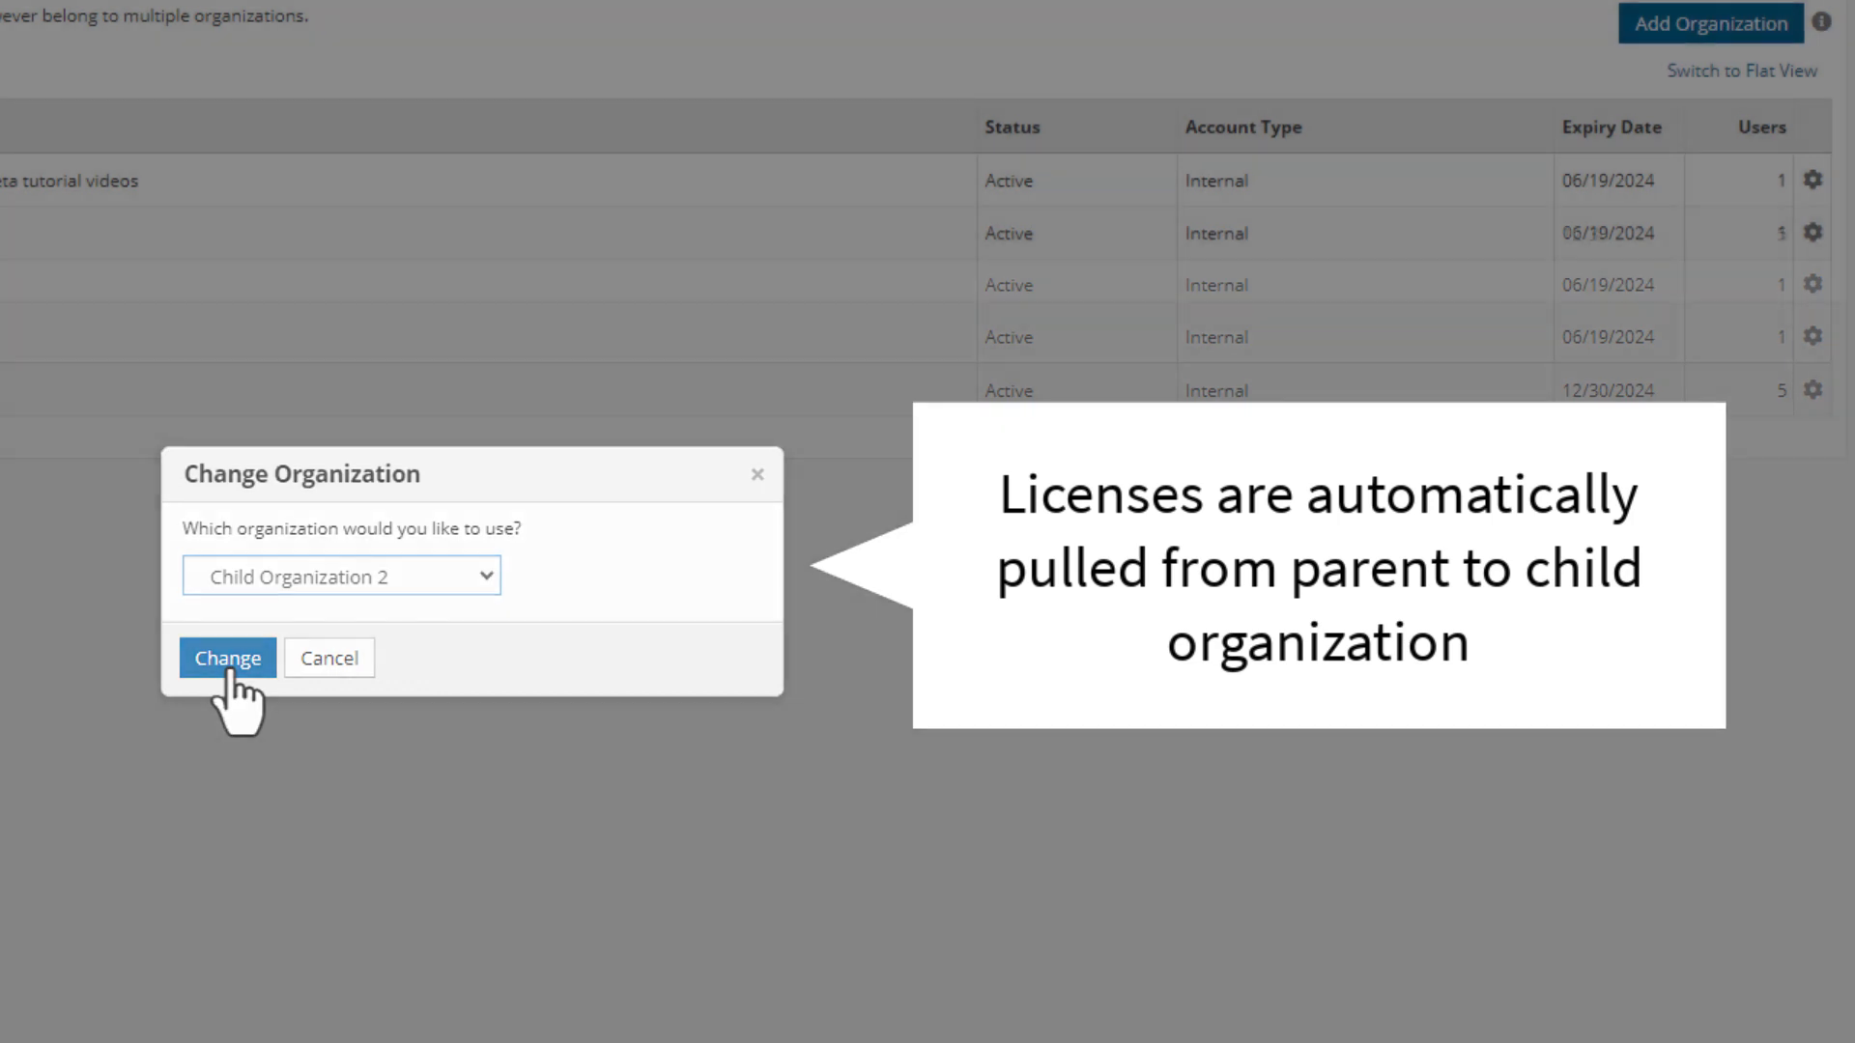
{"action": "left_click", "coordinate": [226, 658]}
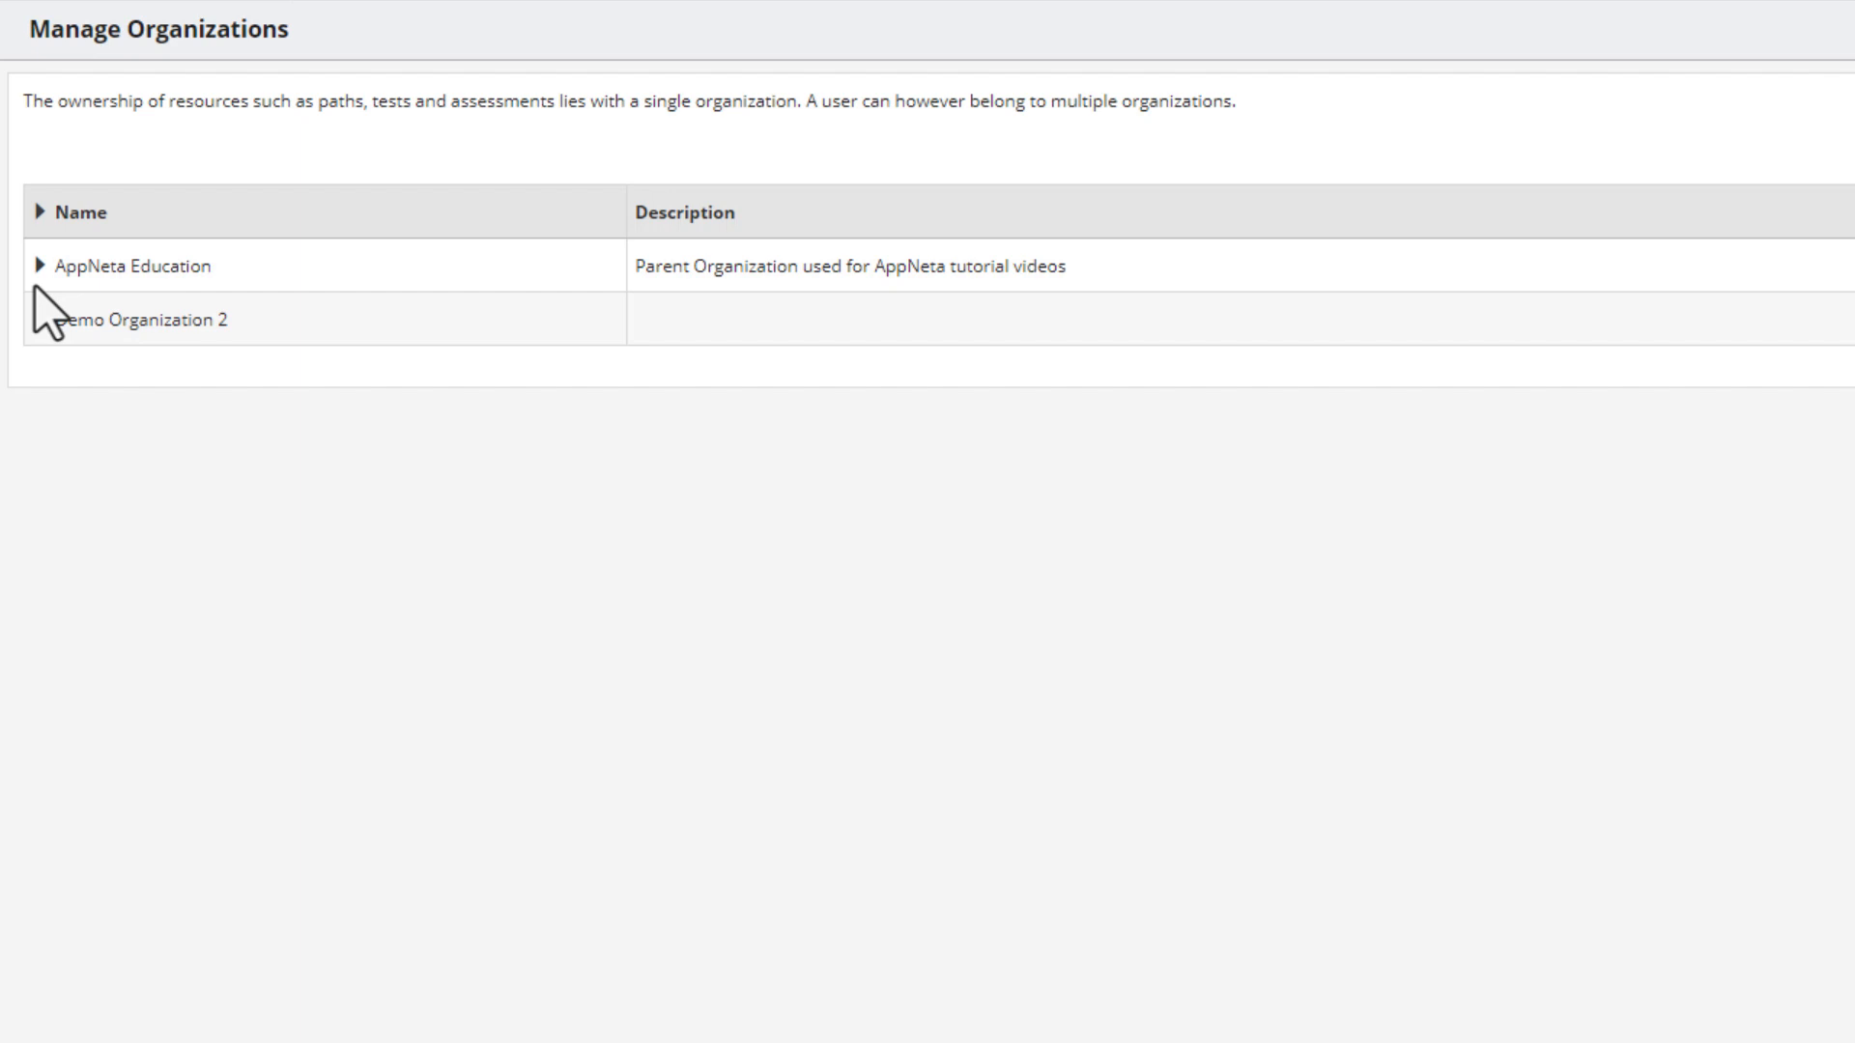
- Expand AppNeta Education and bring up the actions menu for Child Organization 2
{"action": "left_click", "coordinate": [38, 265]}
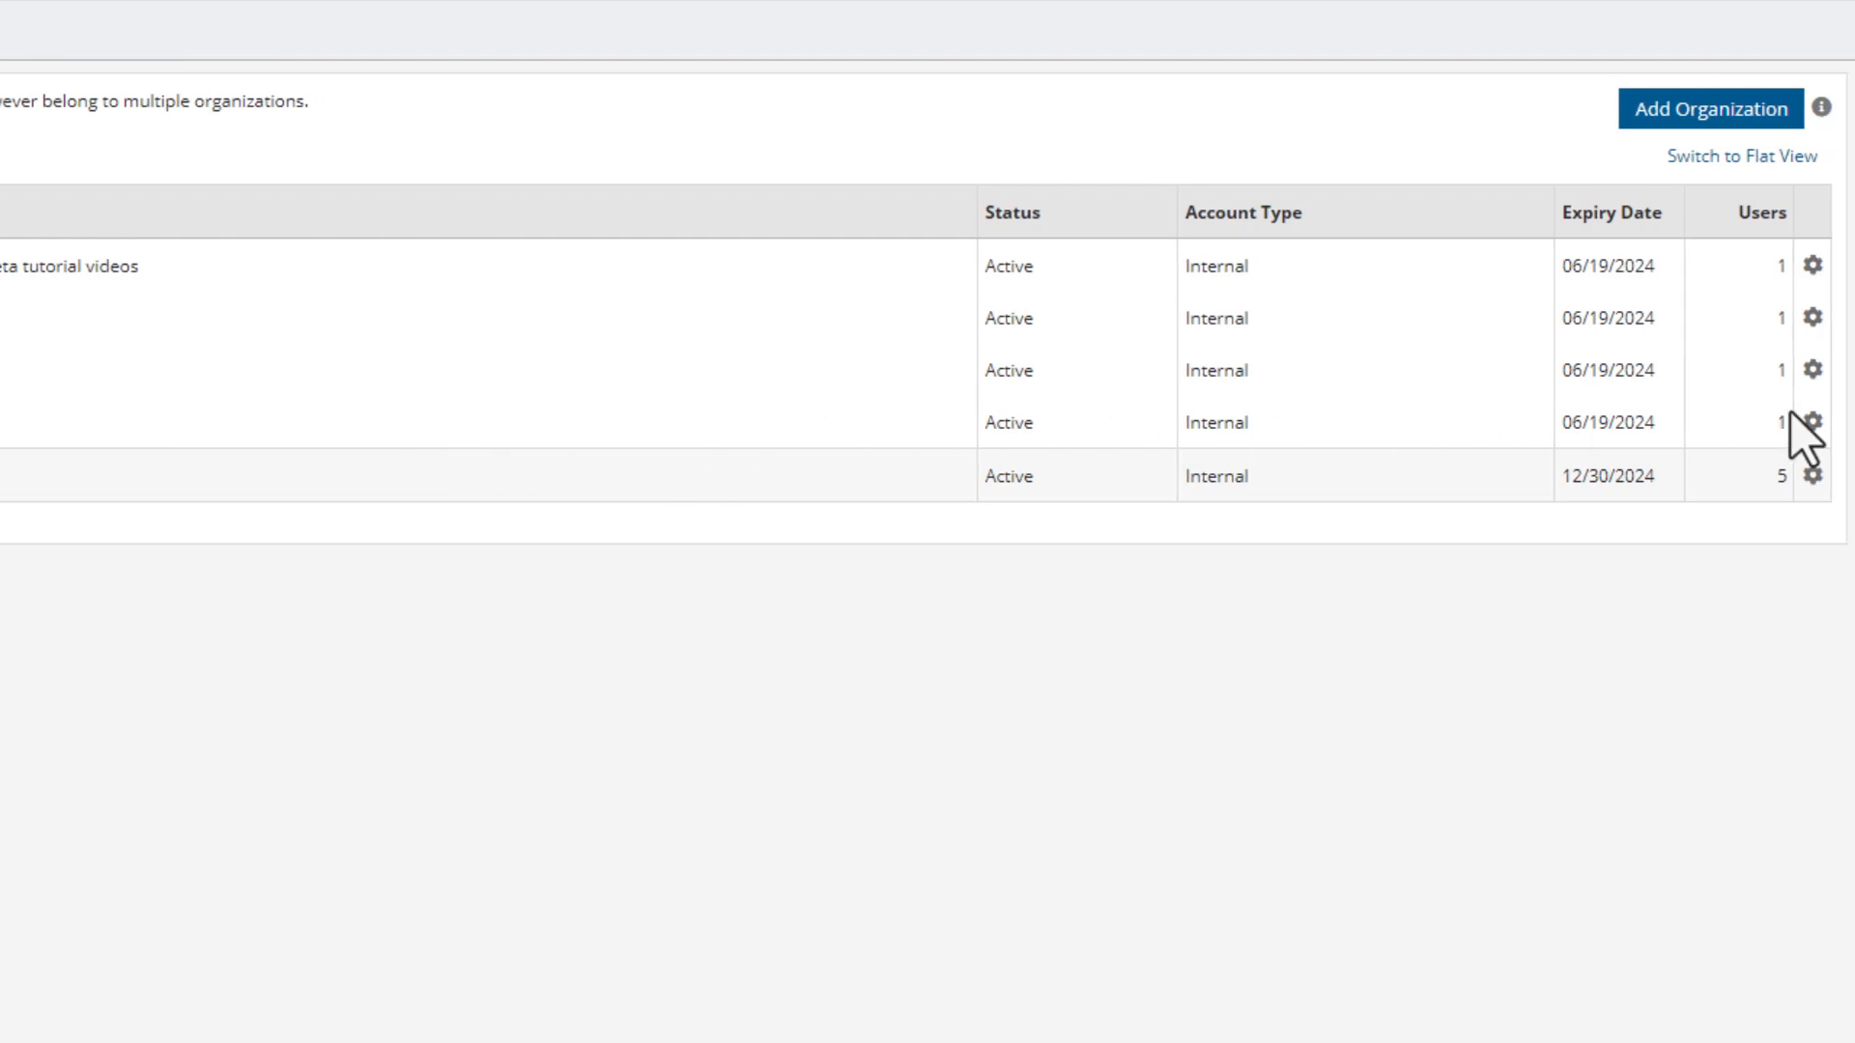
{"action": "left_click", "coordinate": [1811, 423]}
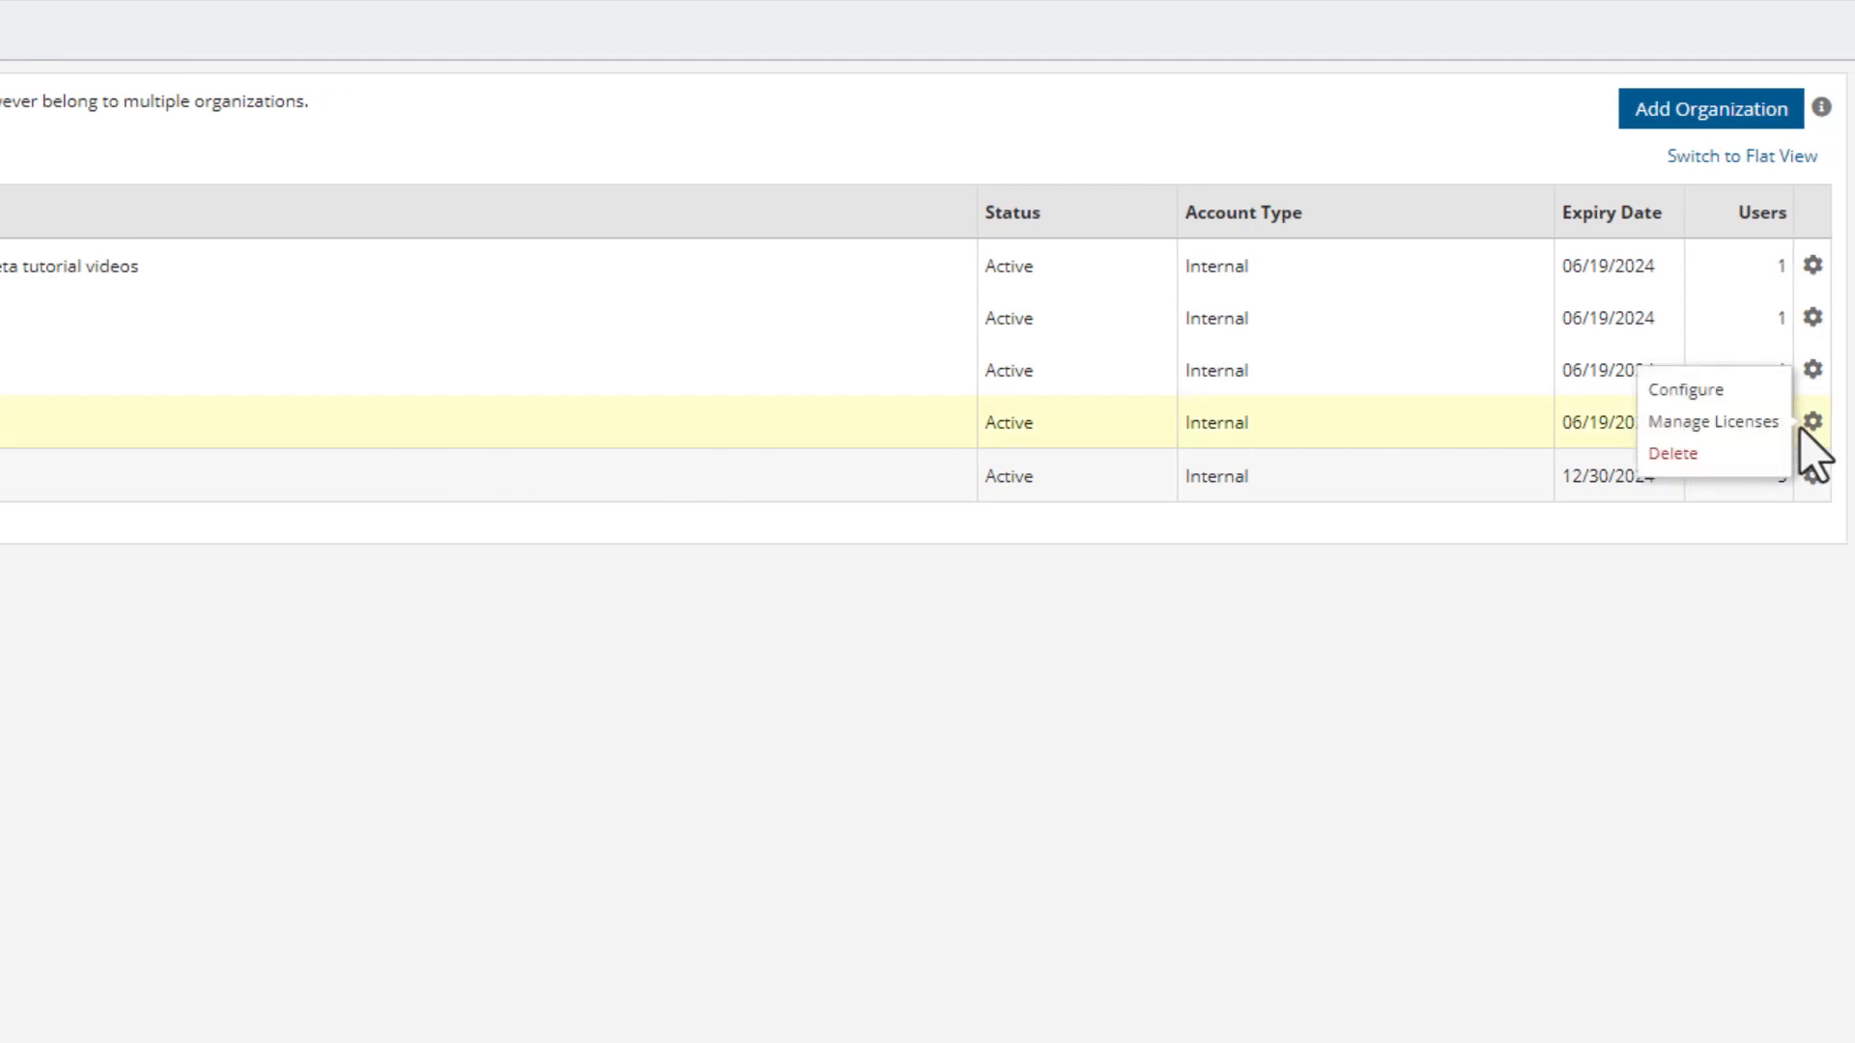